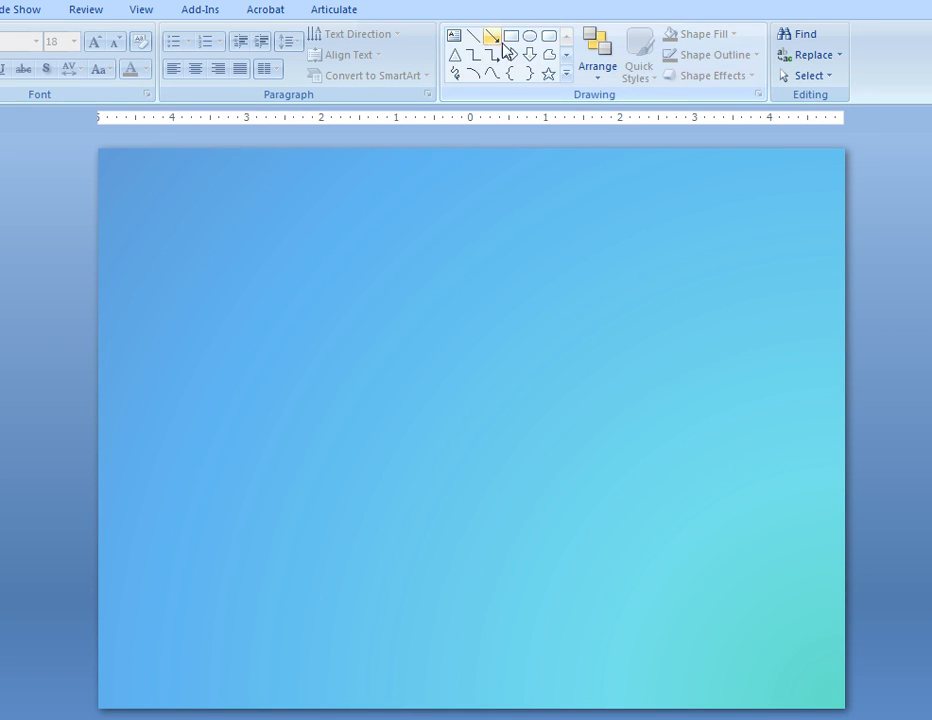
# - Draw a rectangle across the upper middle of the blank slide
pyautogui.moveTo(191, 264); pyautogui.dragTo(602, 460)
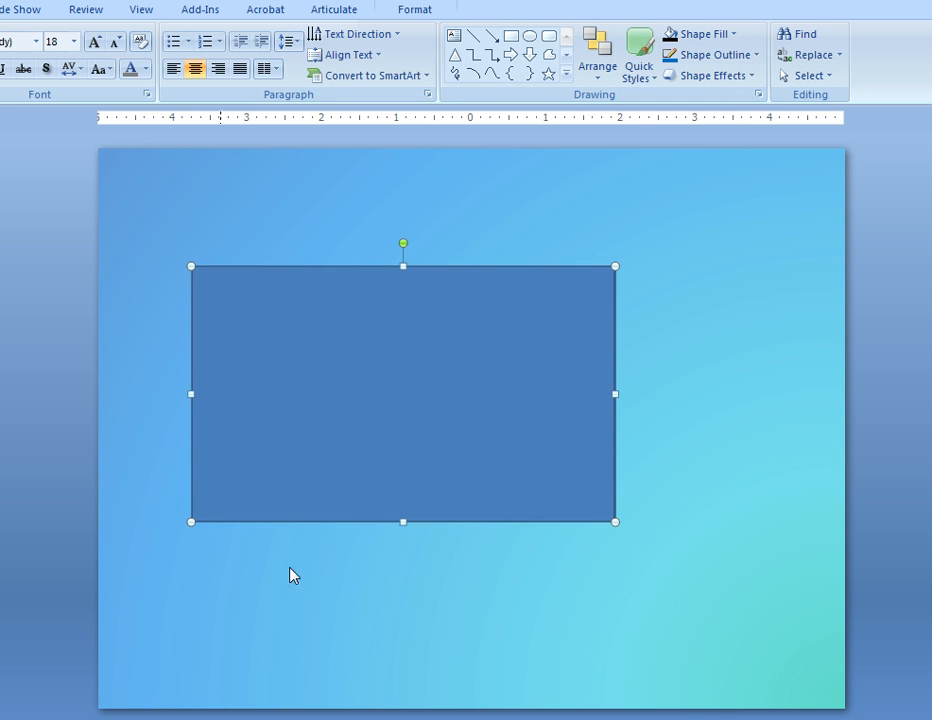
# - Set the rectangle's size to 4 inches high by 6 inches wide
pyautogui.rightClick(400, 400)
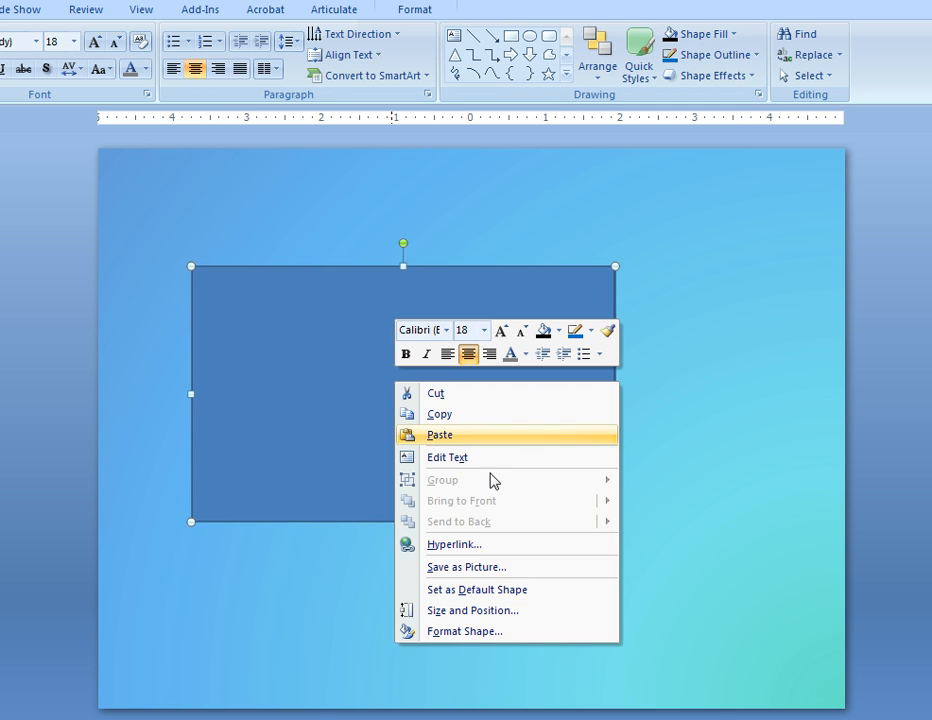
pyautogui.click(472, 610)
pyautogui.write('4"')
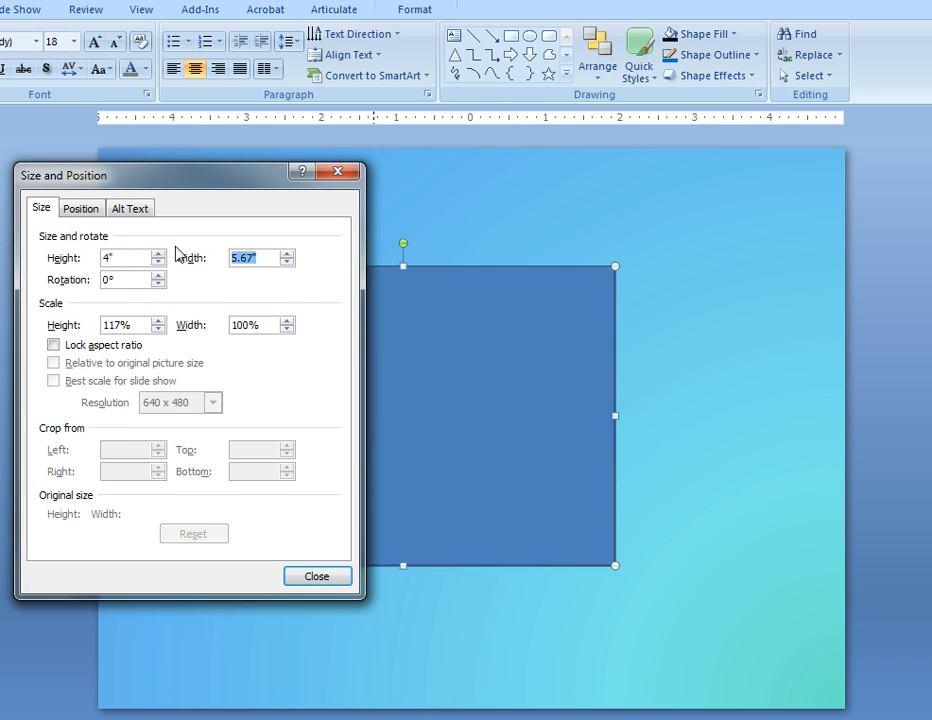
pyautogui.write('6')
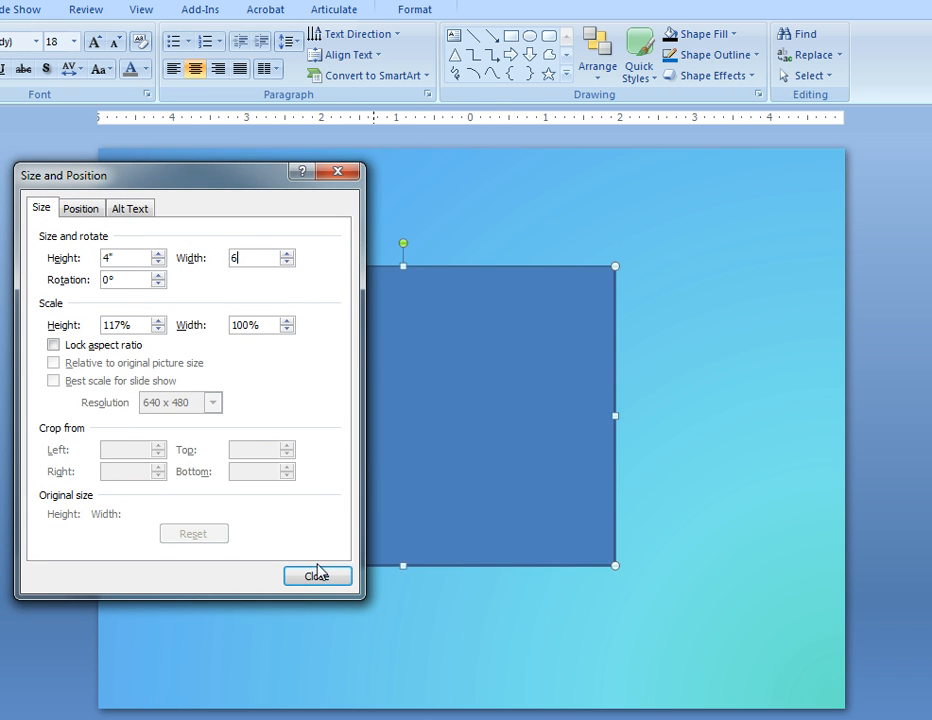
pyautogui.click(316, 575)
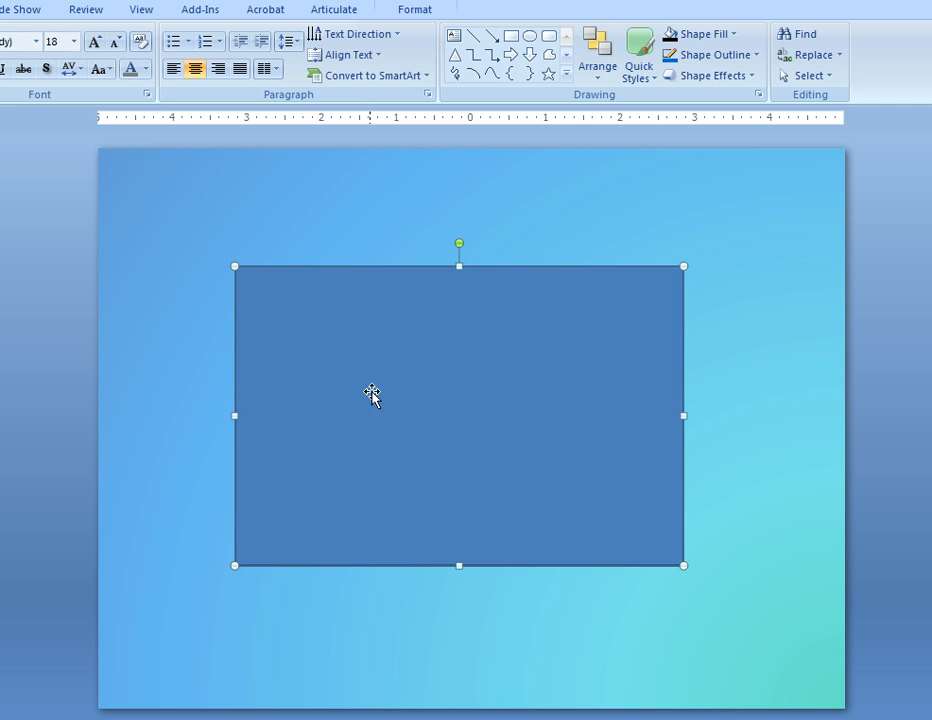
# - Switch the rectangle's fill to Gradient fill in Format Shape
pyautogui.rightClick(370, 396)
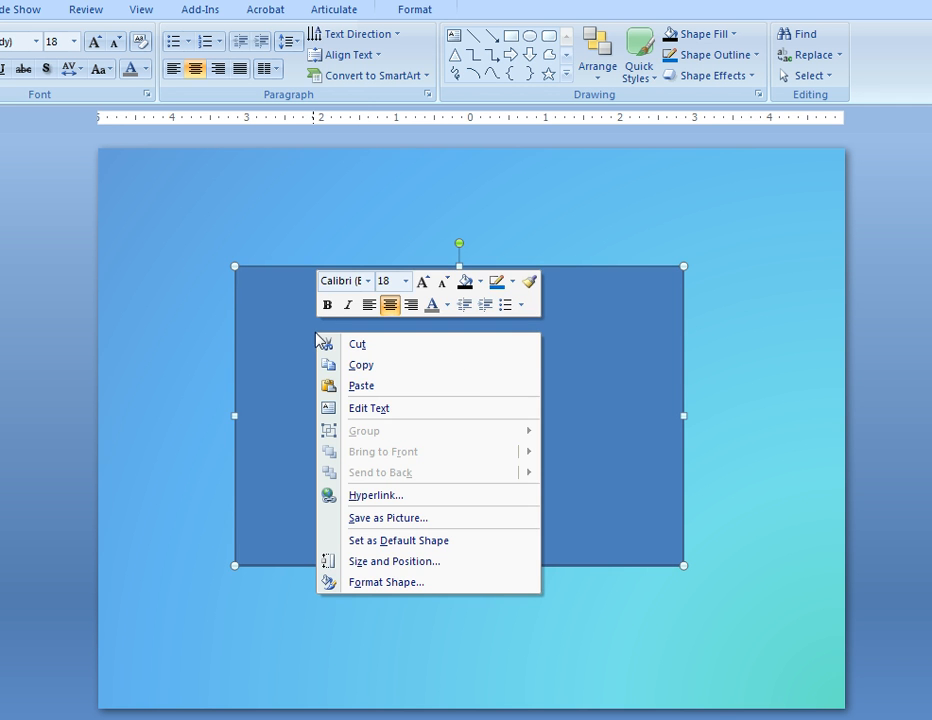
pyautogui.click(387, 581)
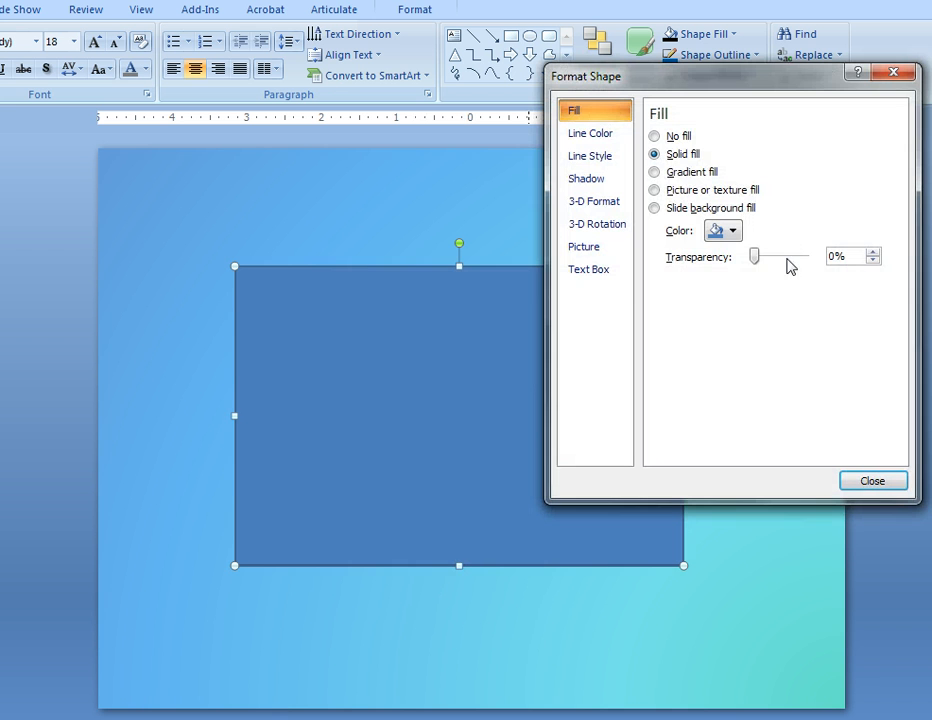
pyautogui.click(655, 172)
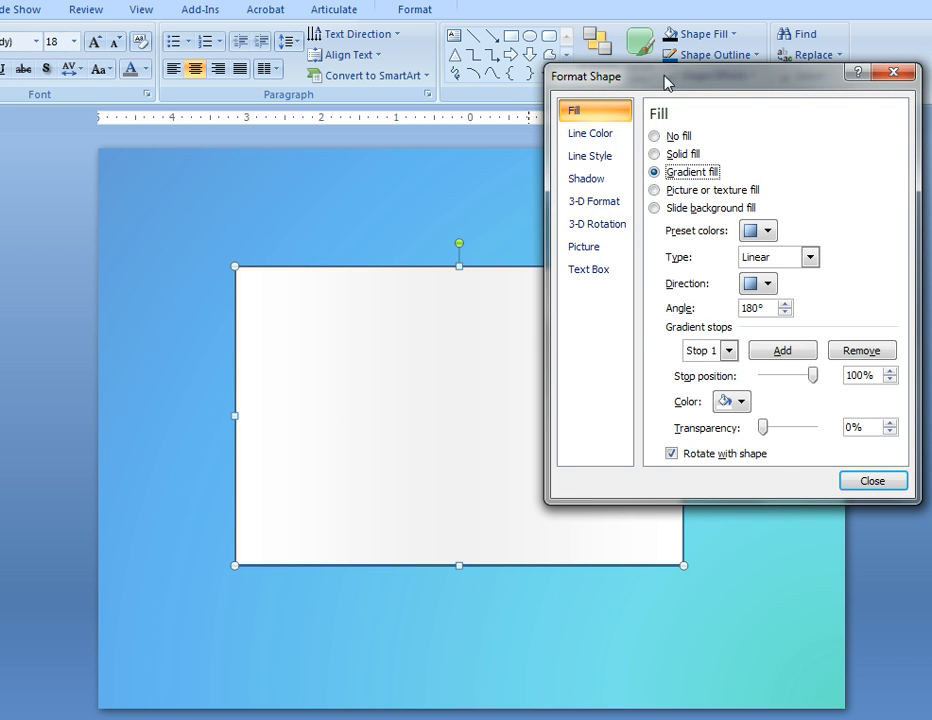
pyautogui.moveTo(665, 77); pyautogui.dragTo(690, 72)
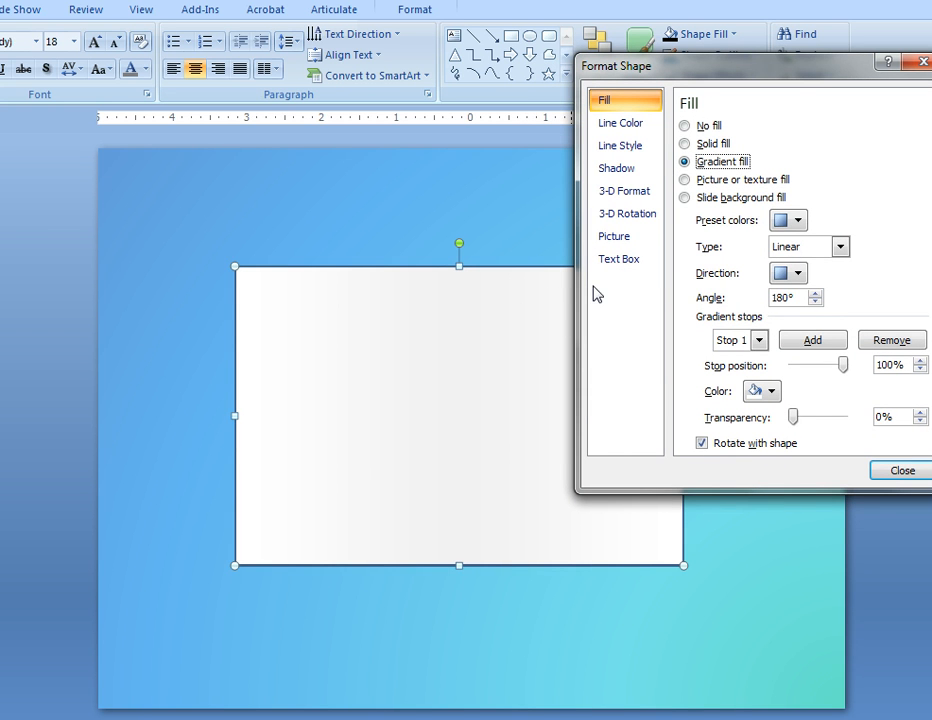
pyautogui.moveTo(811, 273)
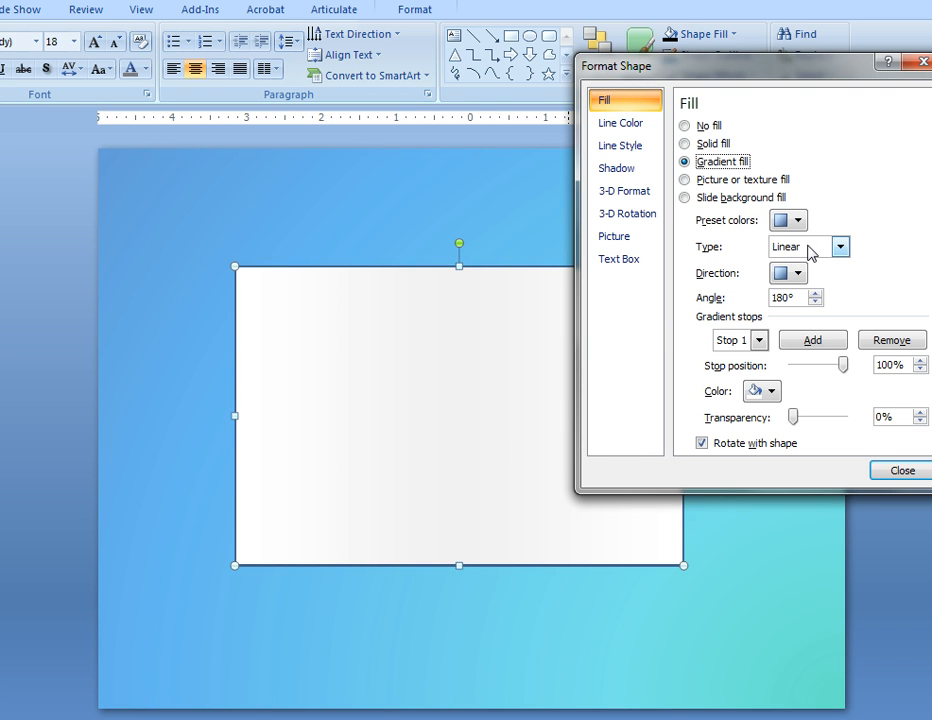
pyautogui.moveTo(800, 274)
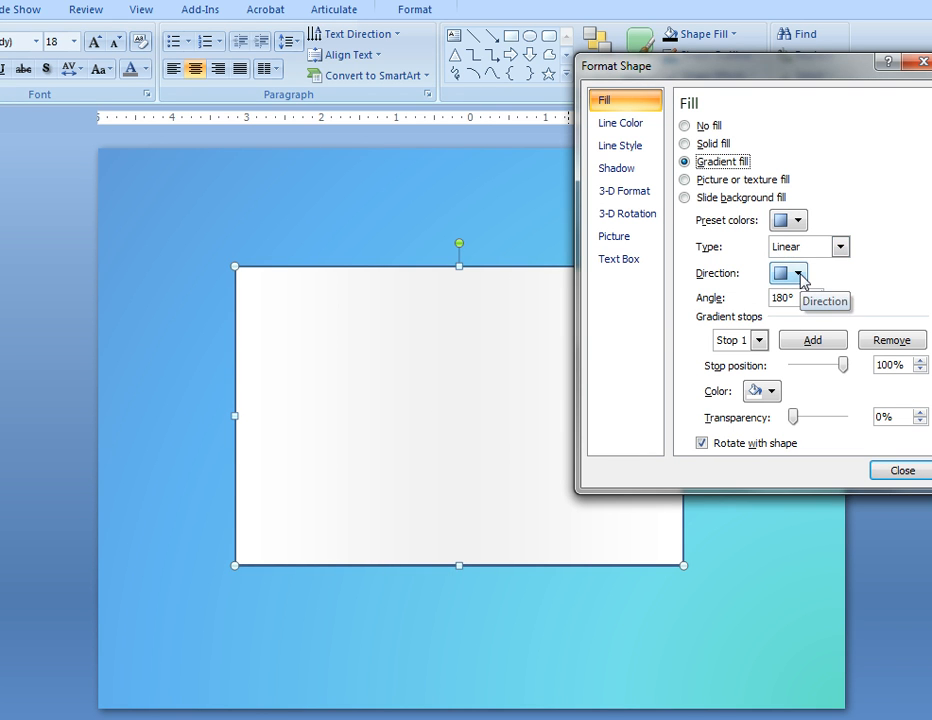
# - Set a 180° linear direction and white-to-light-grey gradient stops
pyautogui.click(802, 273)
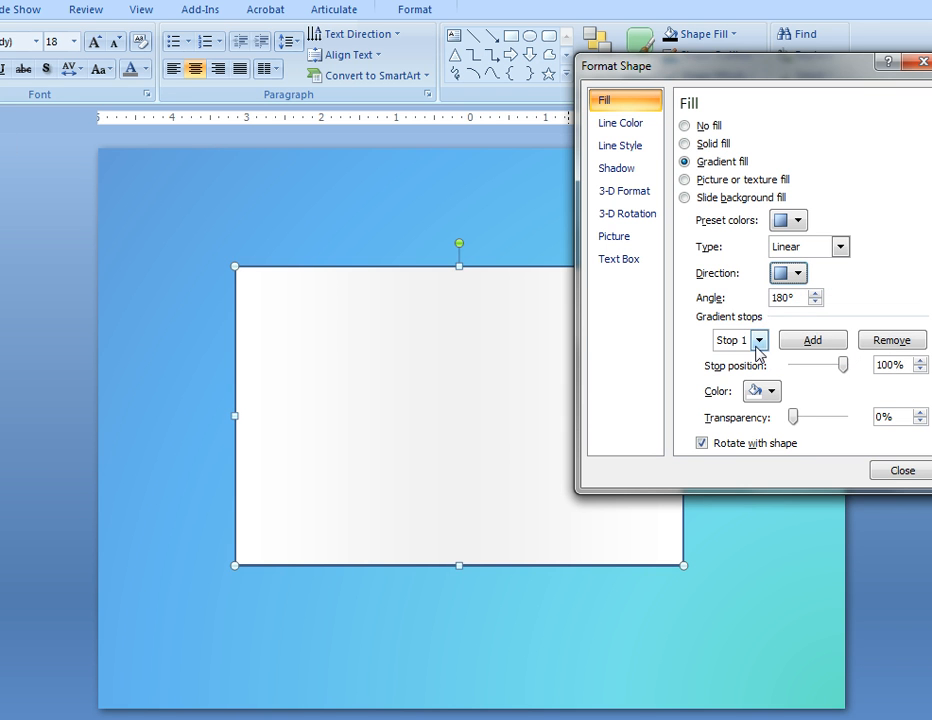
pyautogui.click(759, 340)
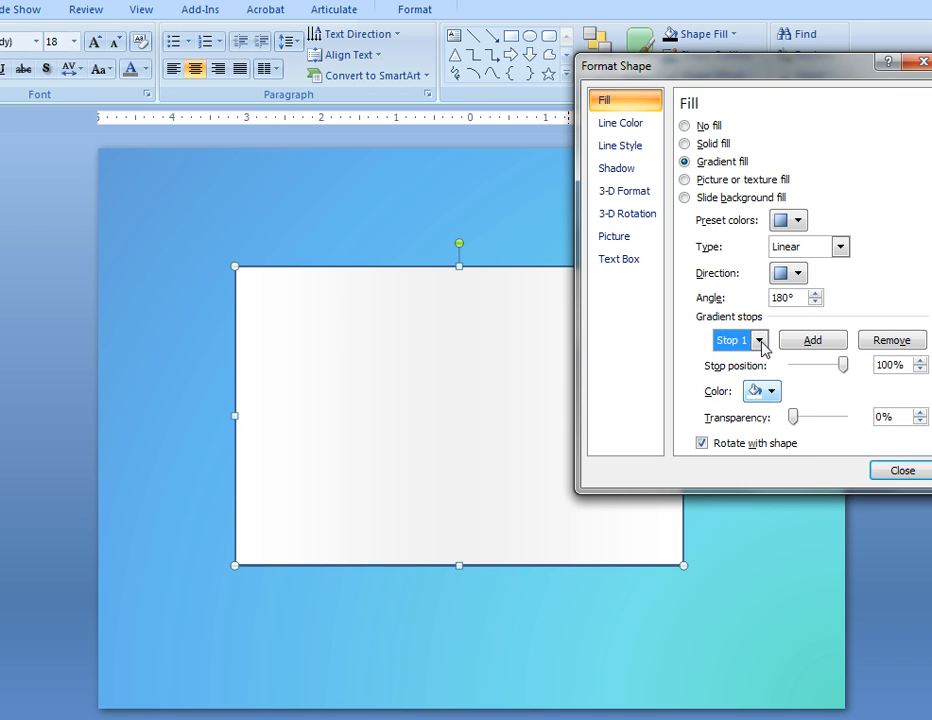
pyautogui.moveTo(849, 388)
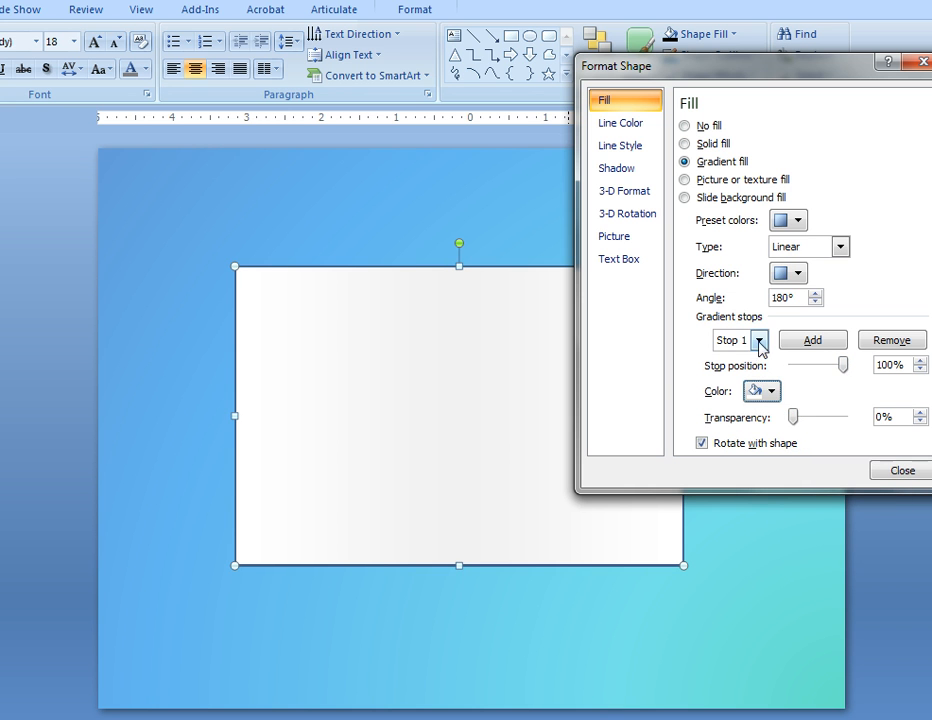
pyautogui.click(773, 390)
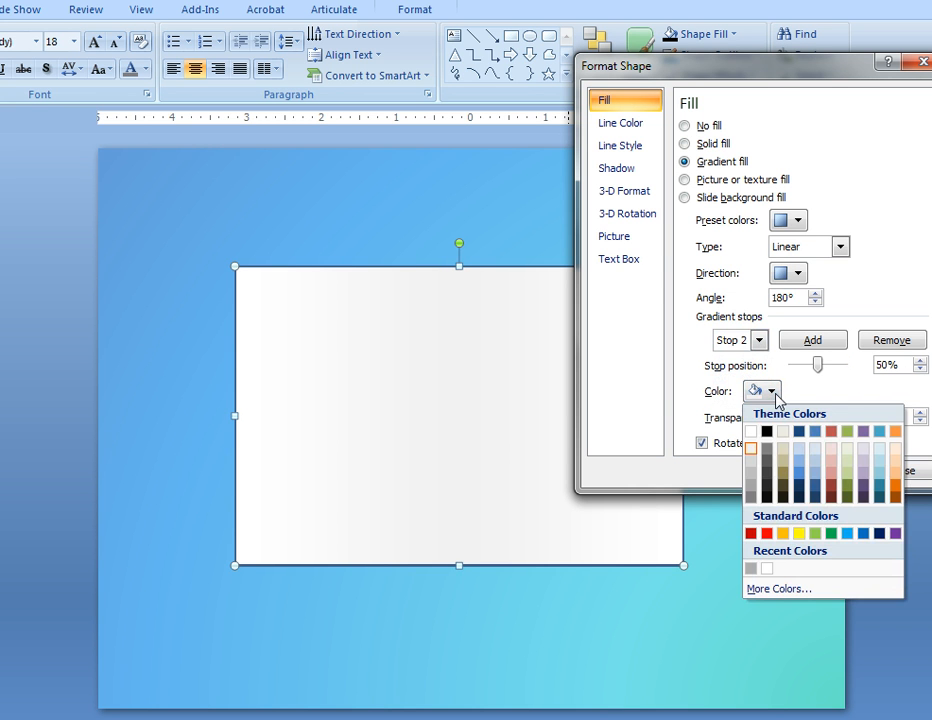
pyautogui.moveTo(757, 469)
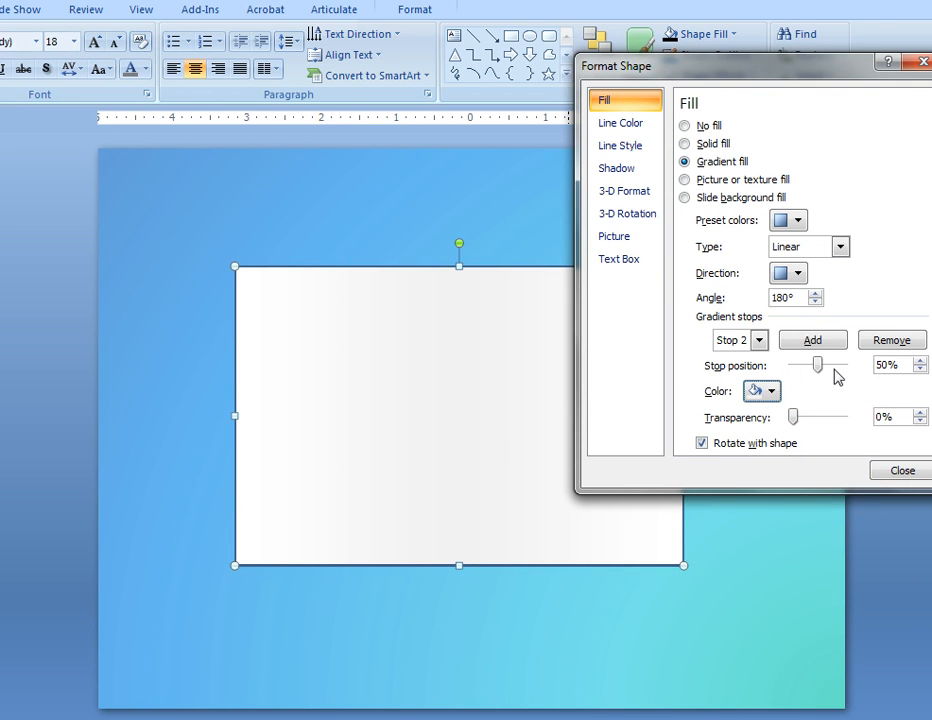
pyautogui.click(759, 340)
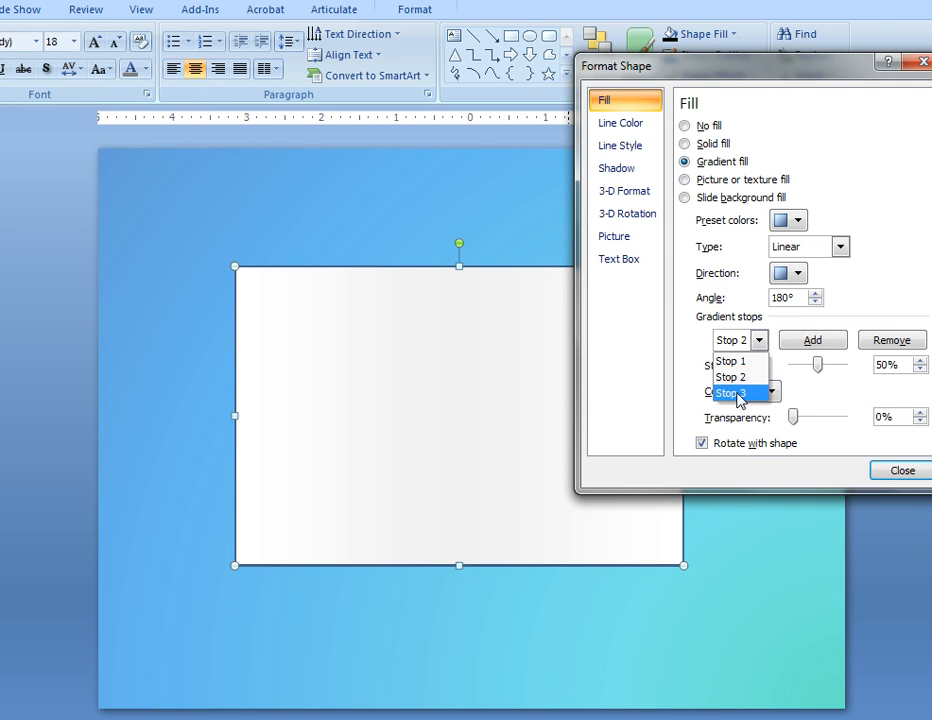
pyautogui.click(773, 392)
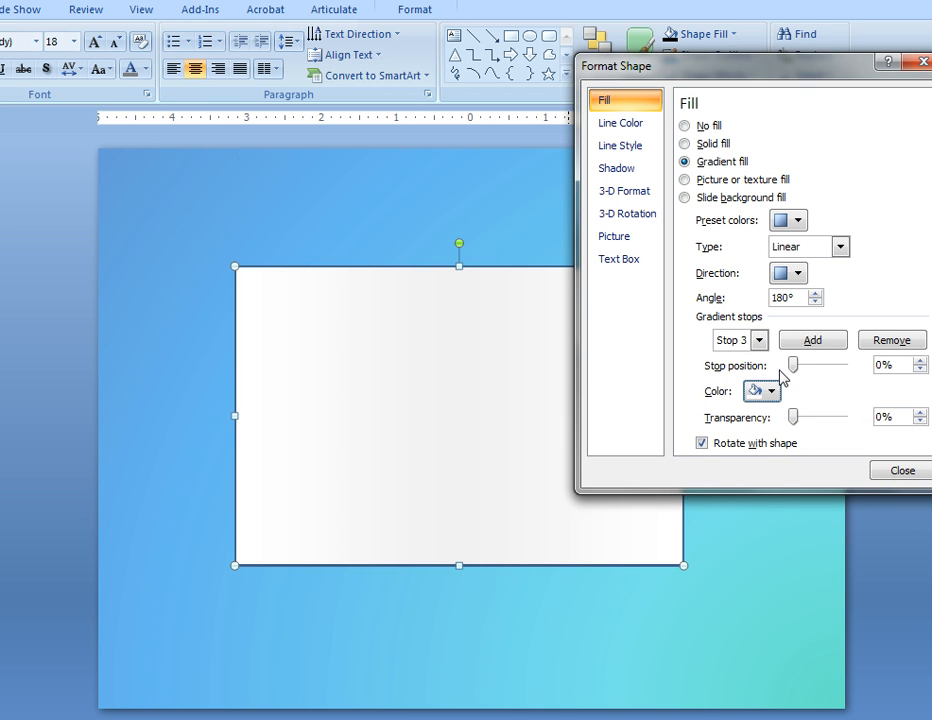
pyautogui.click(621, 122)
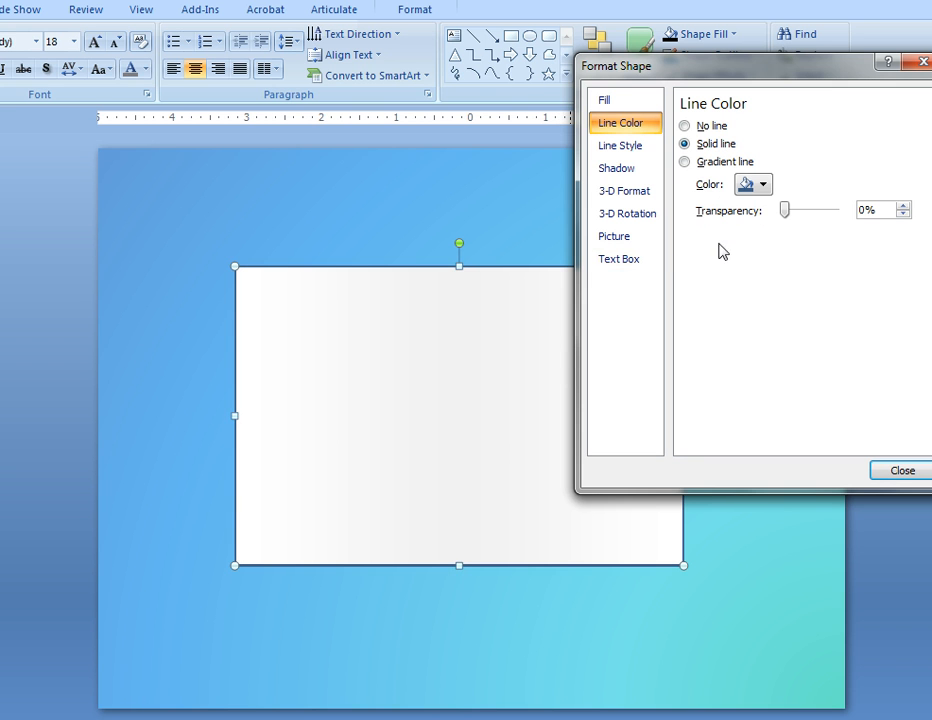
# - Give the card a White, Background 1, Darker 15% outline, 0.25 pt wide
pyautogui.click(764, 184)
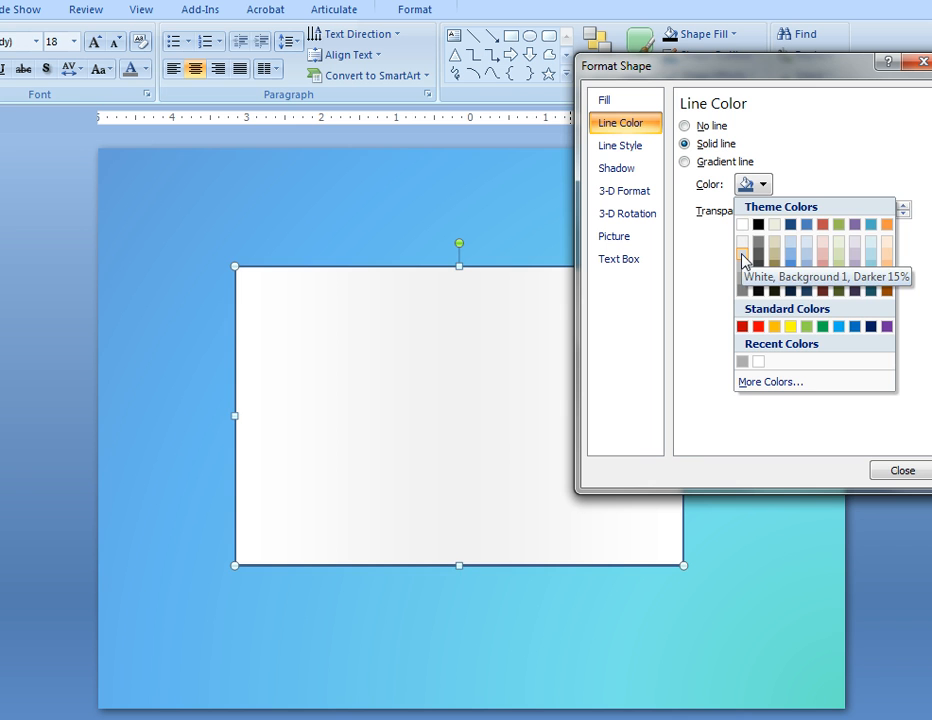
pyautogui.click(619, 145)
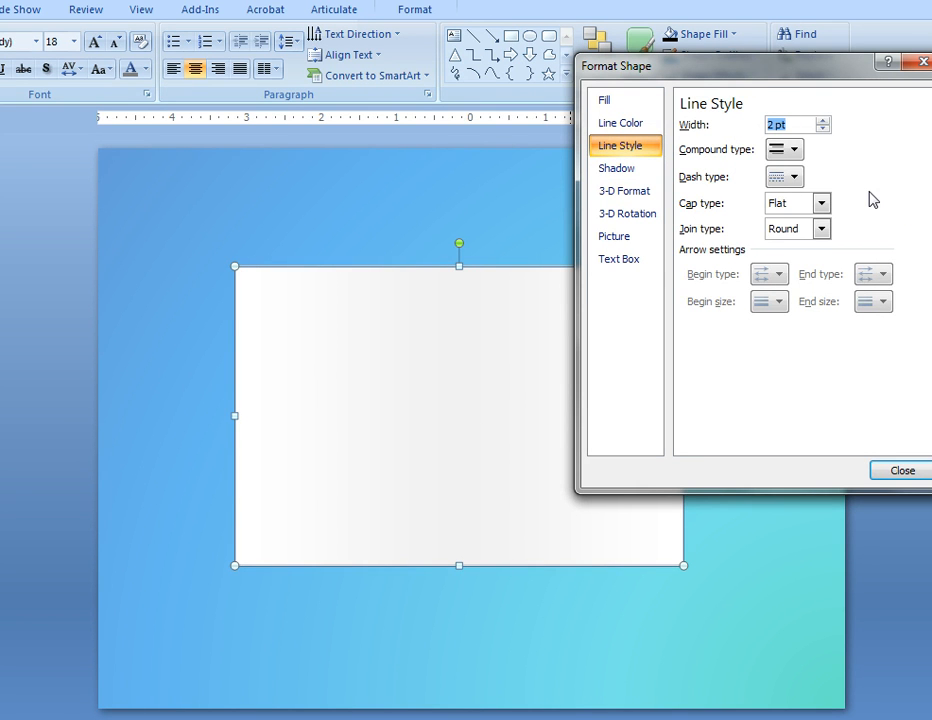
pyautogui.write('.25')
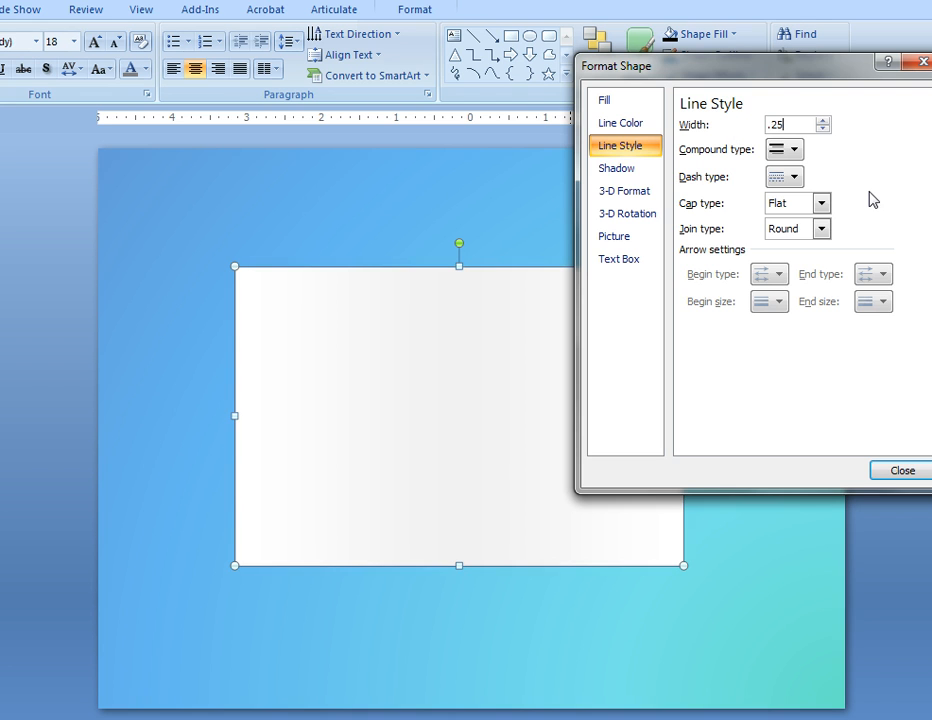
pyautogui.click(617, 168)
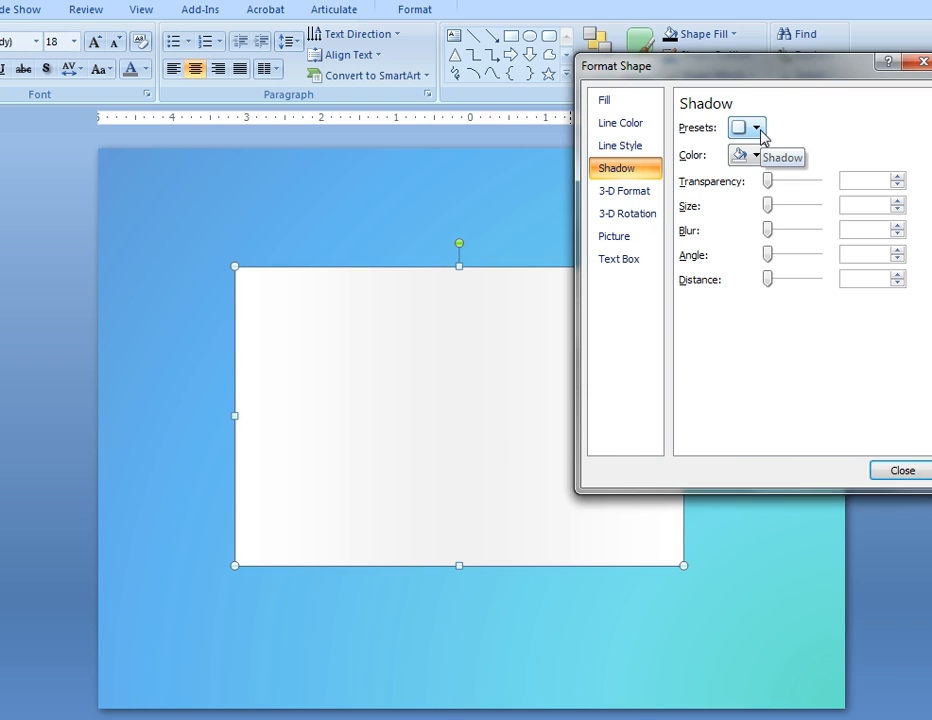
# - Apply an outer preset drop shadow to the card and close Format Shape
pyautogui.click(757, 128)
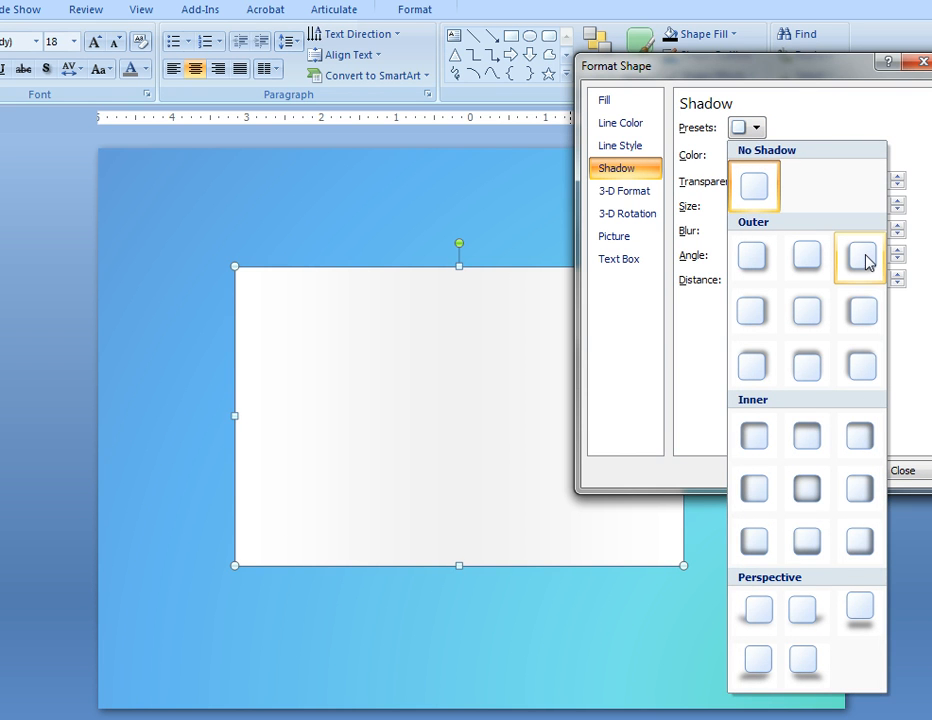
pyautogui.click(859, 261)
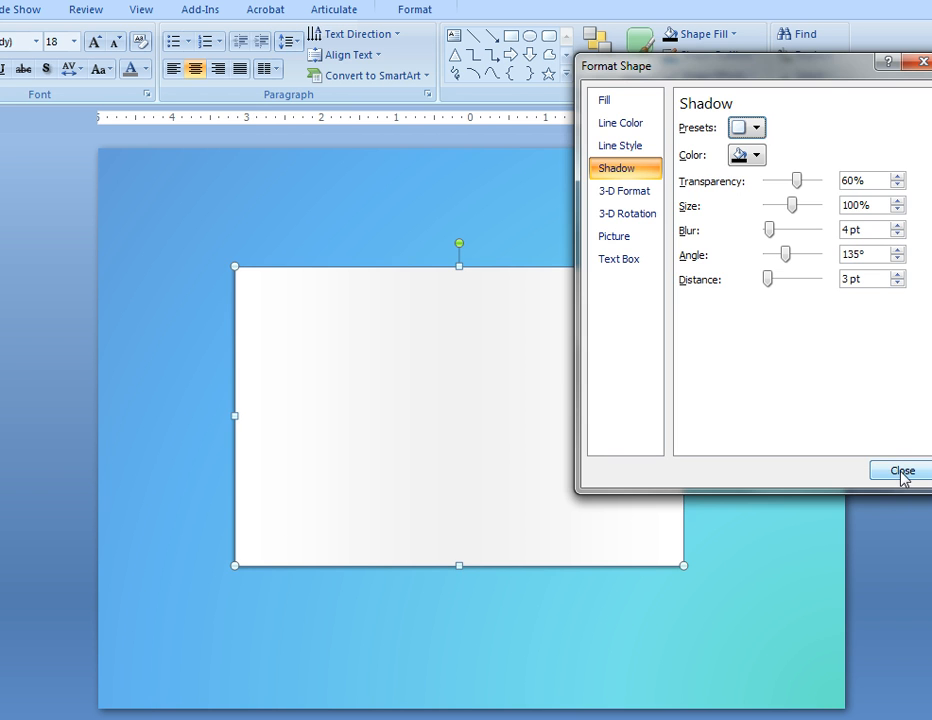
pyautogui.click(899, 471)
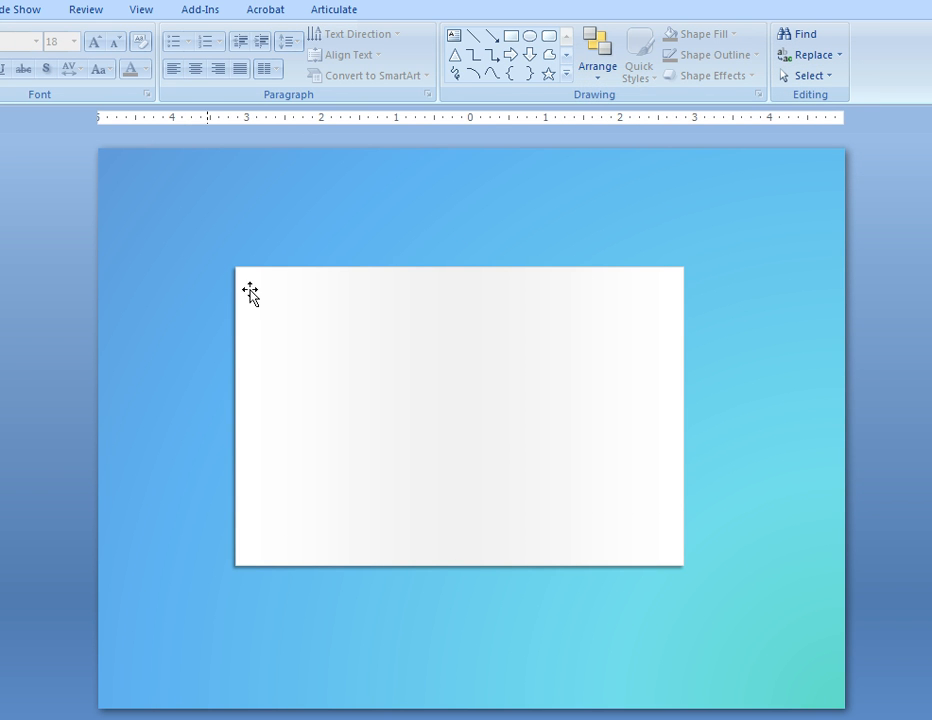
pyautogui.moveTo(472, 37)
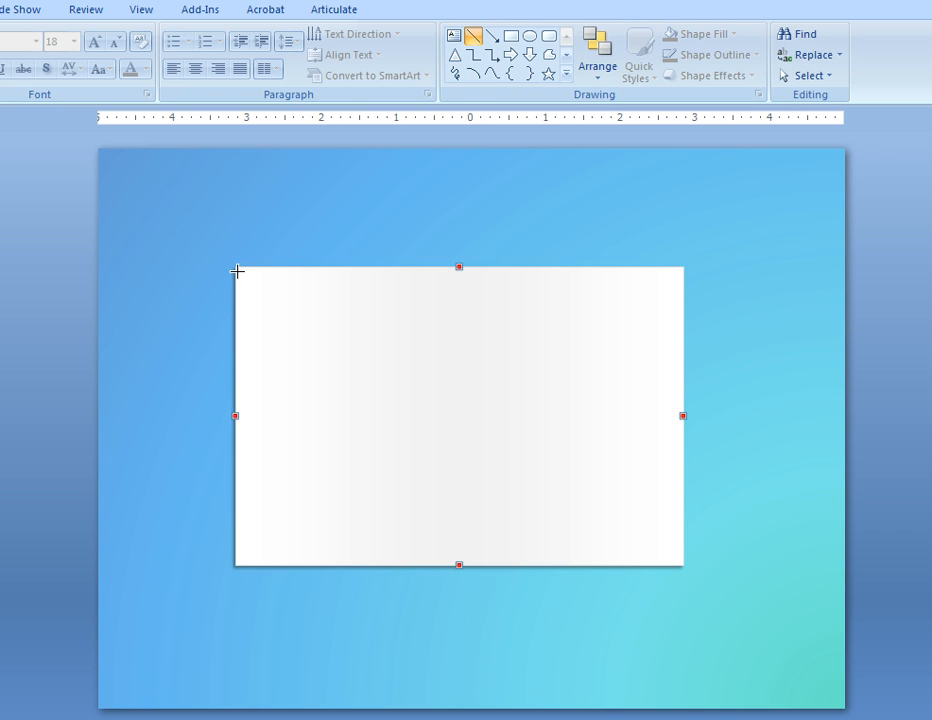
pyautogui.moveTo(237, 299)
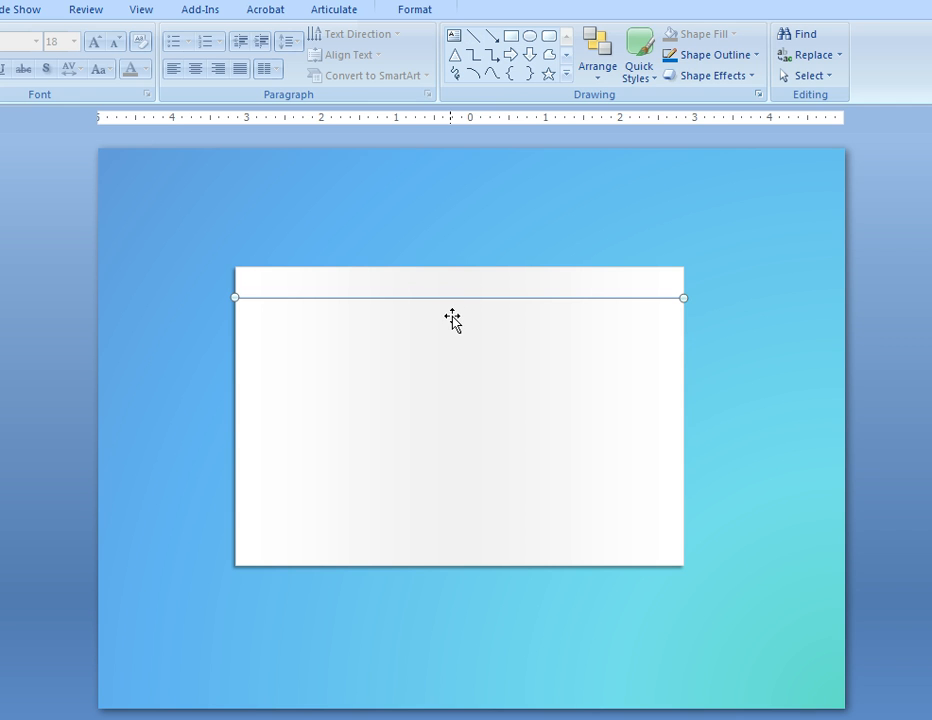
pyautogui.moveTo(454, 312)
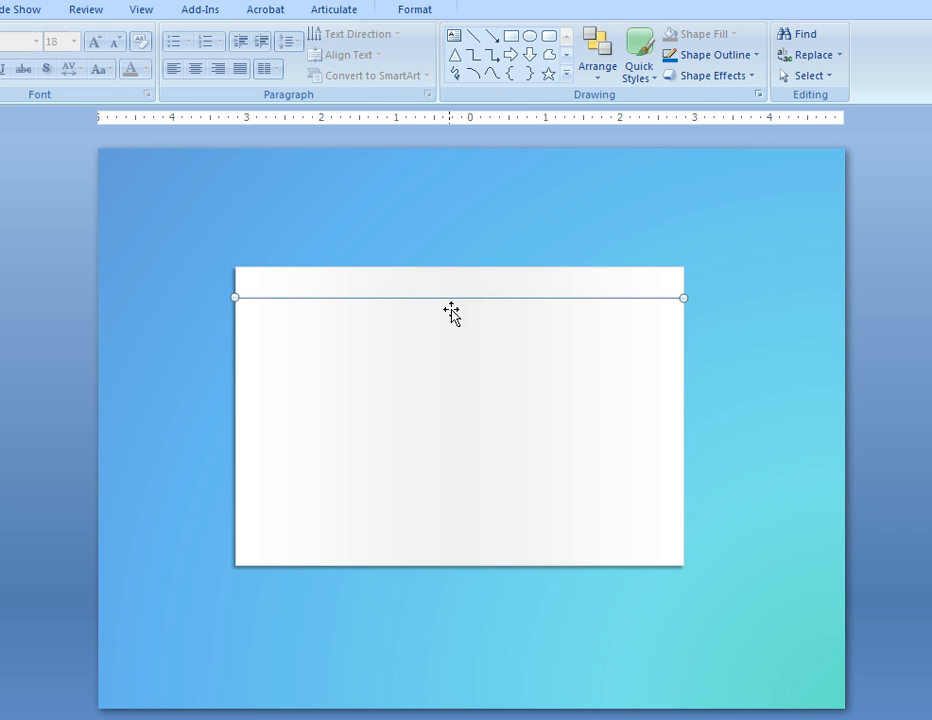
pyautogui.moveTo(370, 311)
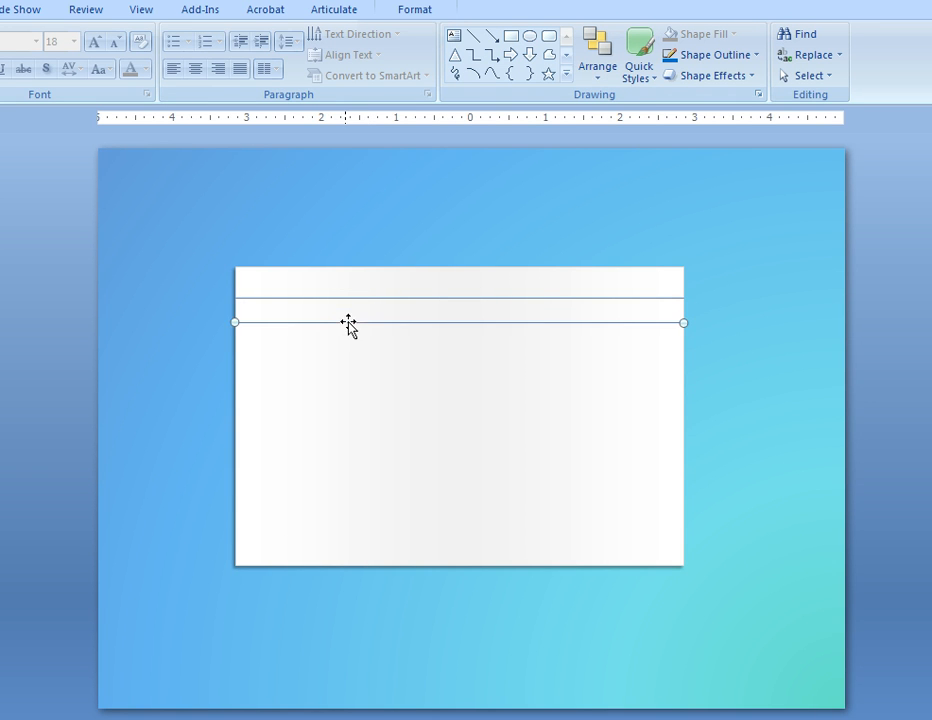
pyautogui.moveTo(318, 313)
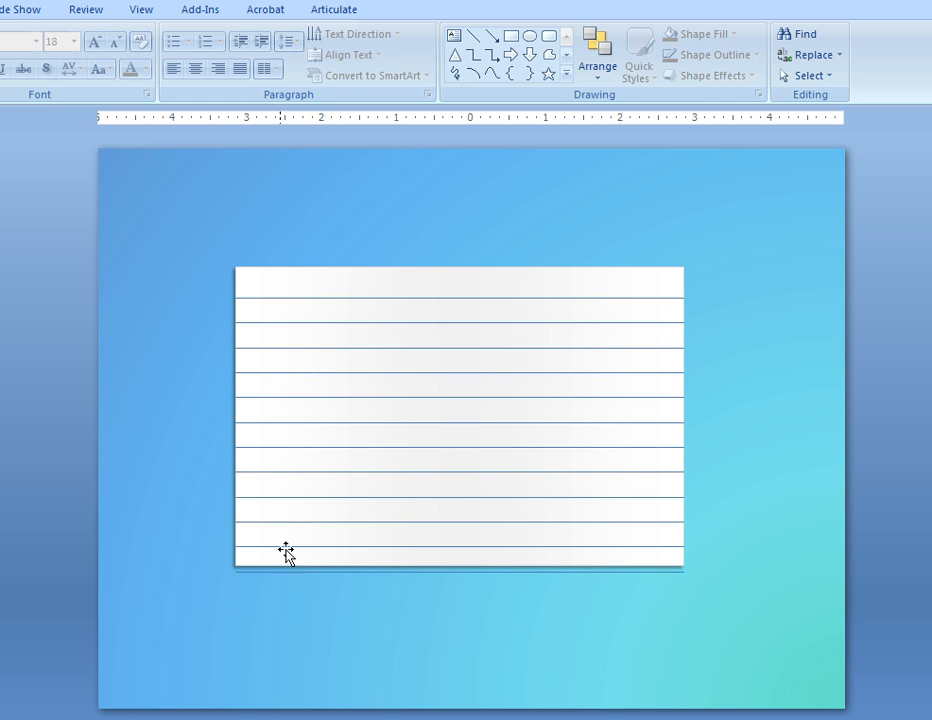
# - Select the extra ruled line hanging below the card
pyautogui.click(287, 554)
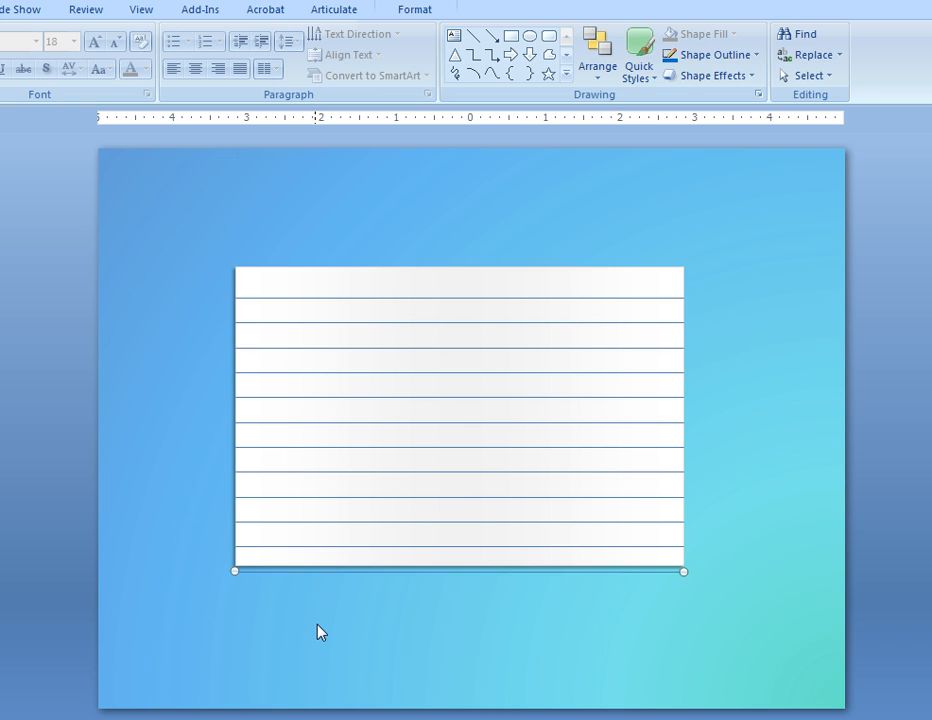
# - Delete the stray bottom line, make the top rule red, and select the card with its lines
pyautogui.click(318, 632)
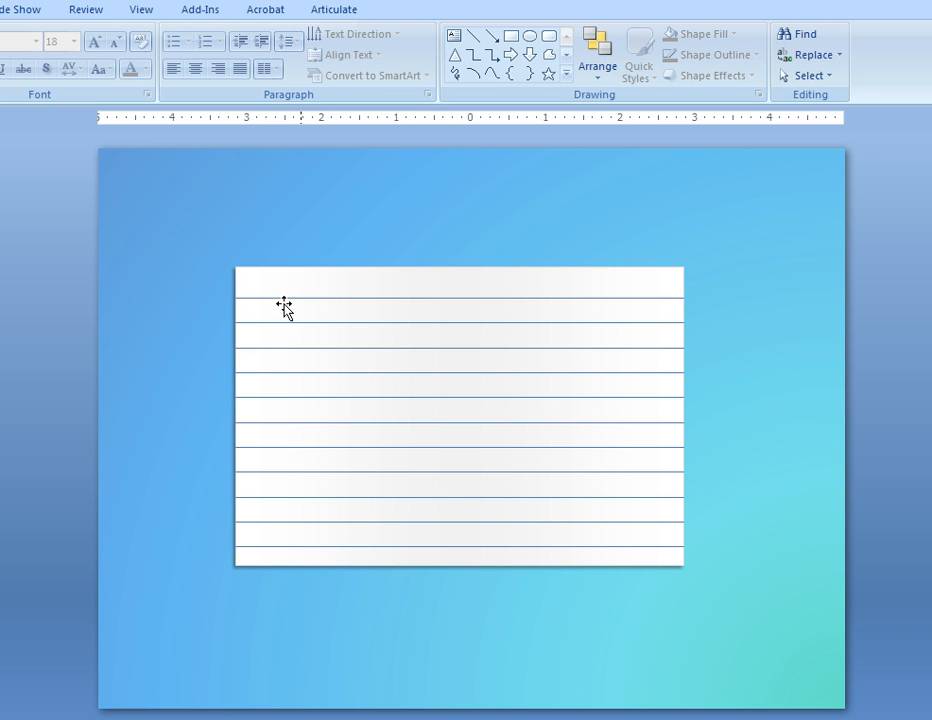
pyautogui.click(289, 302)
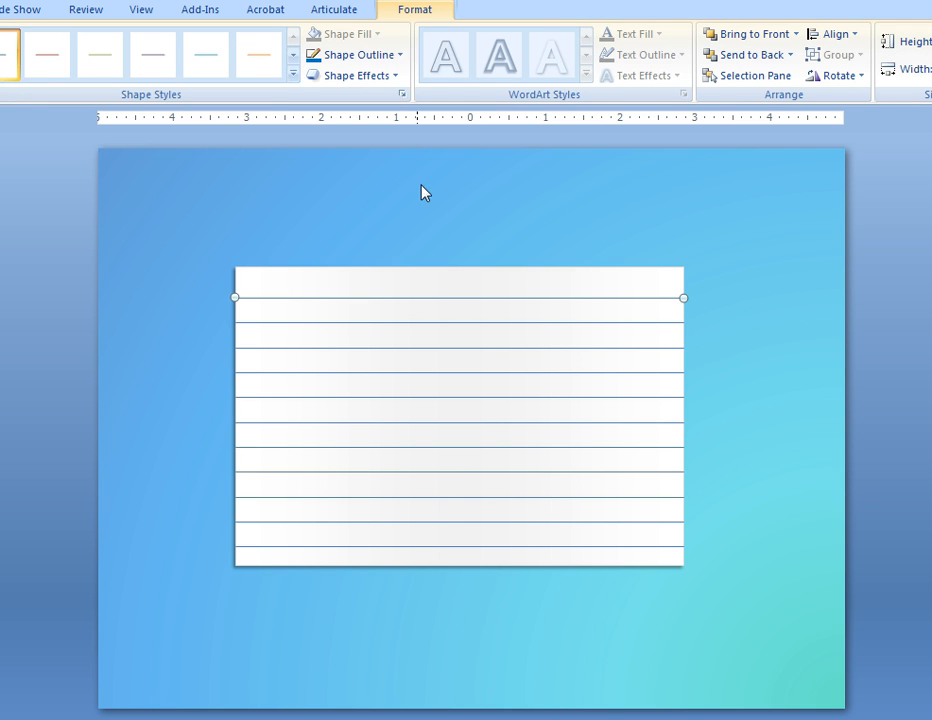
pyautogui.moveTo(355, 54)
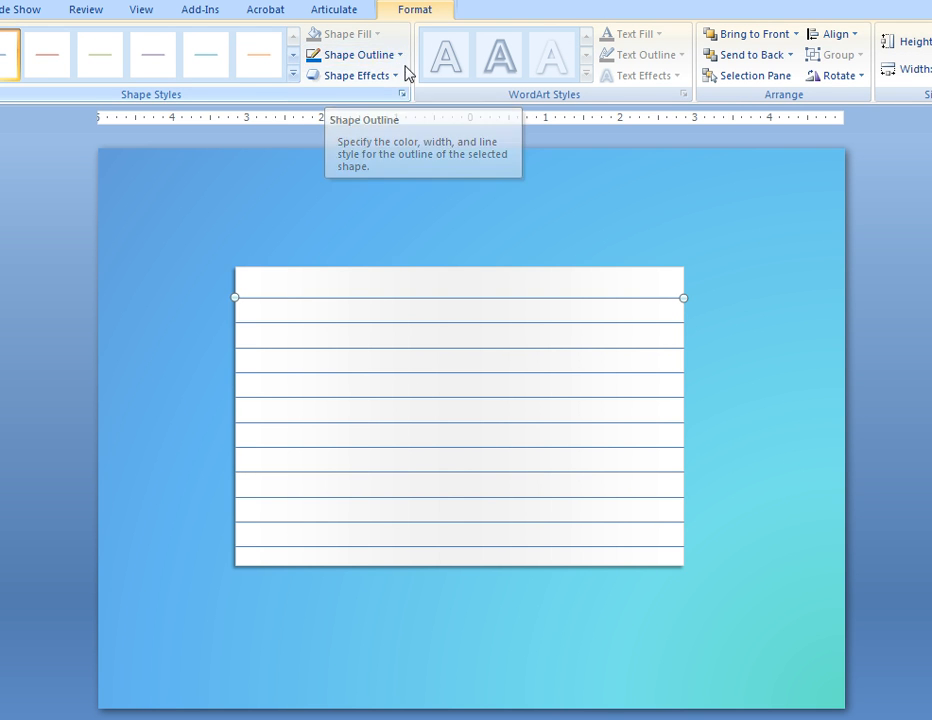
pyautogui.click(357, 54)
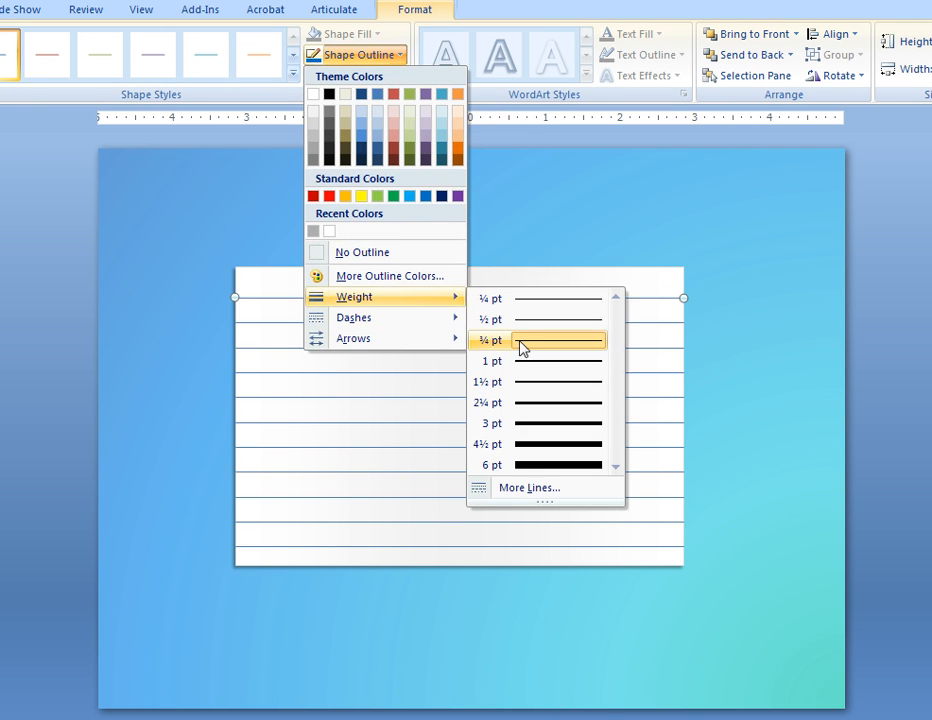
pyautogui.moveTo(530, 352)
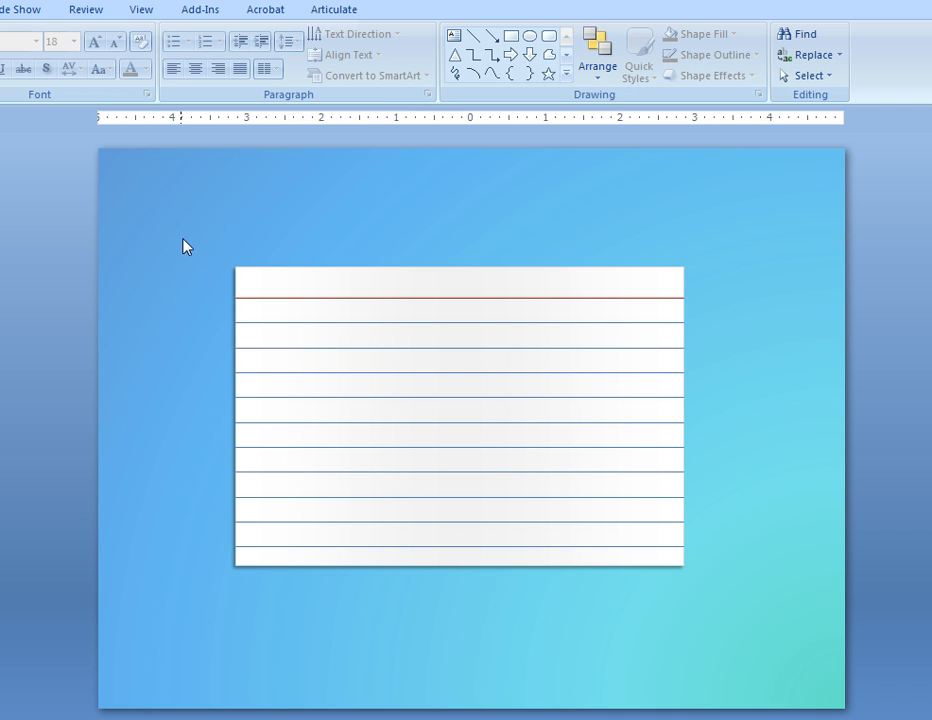
pyautogui.click(458, 420)
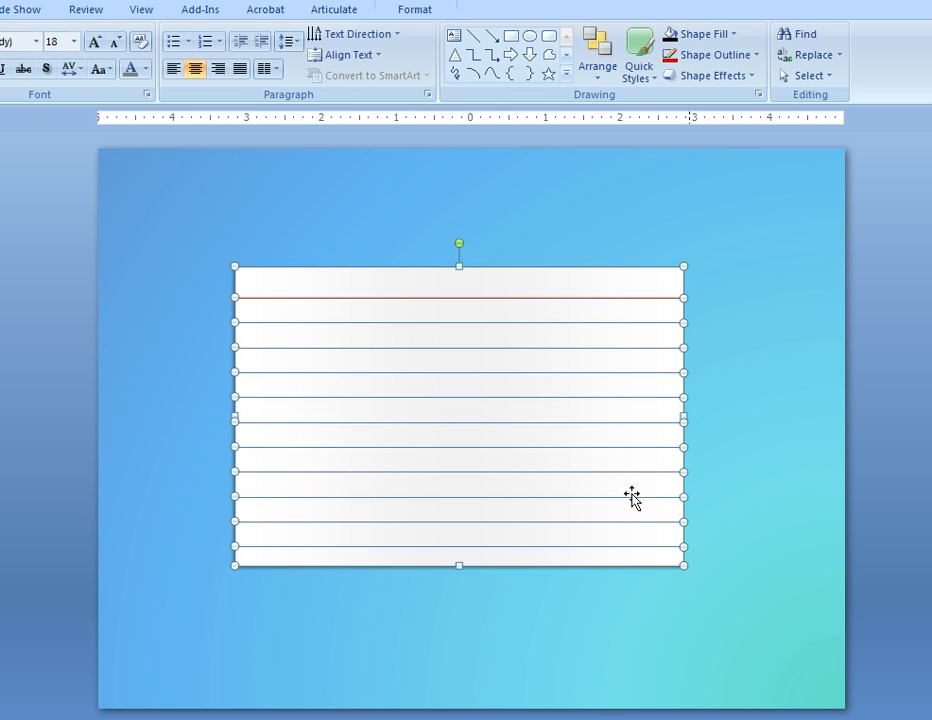
# - Group the selected card and ruled lines into one object
pyautogui.rightClick(628, 496)
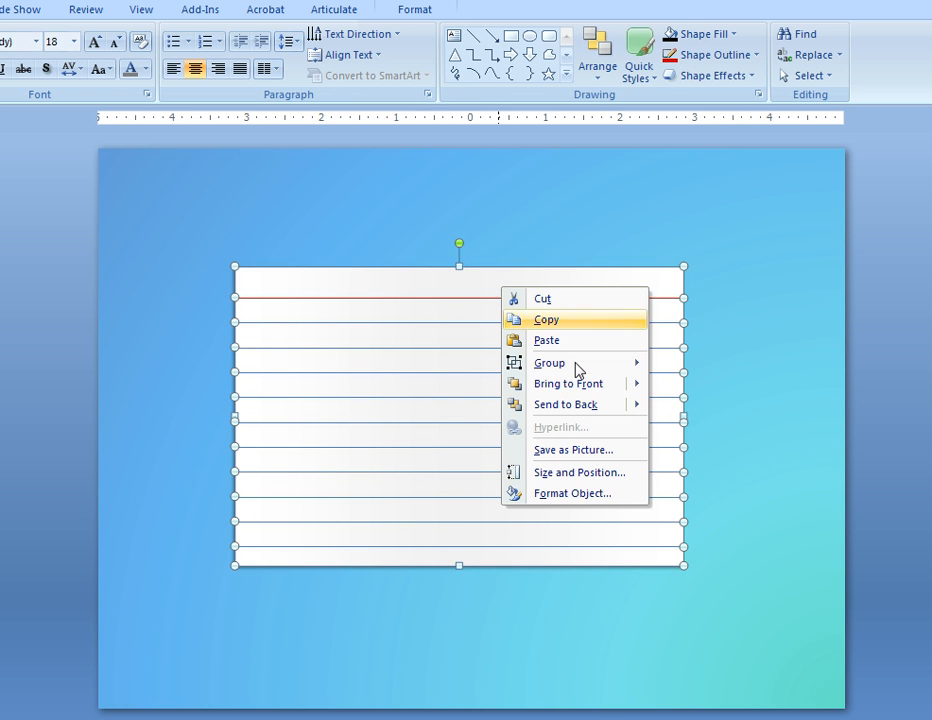
pyautogui.click(546, 319)
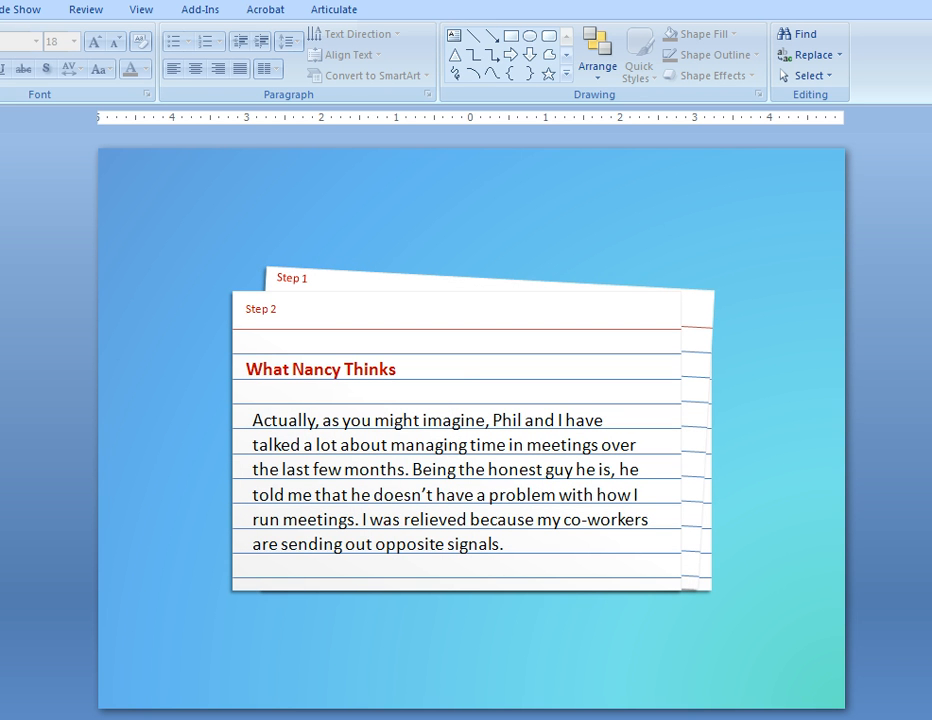
pyautogui.moveTo(349, 477)
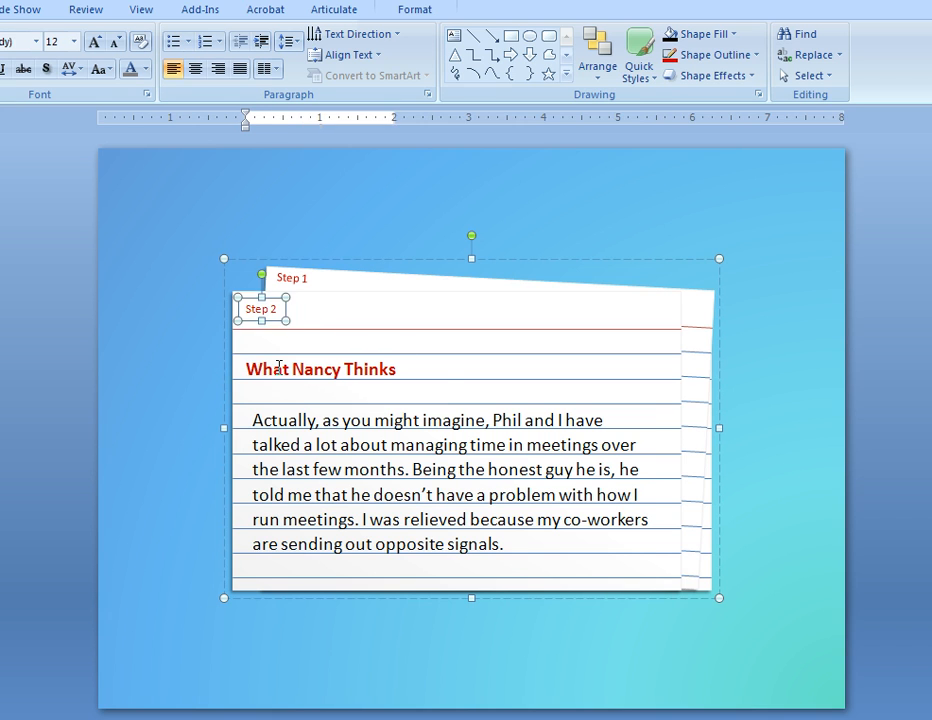
# - Set the front card's body paragraph to Exactly 24 pt line spacing
pyautogui.click(303, 443)
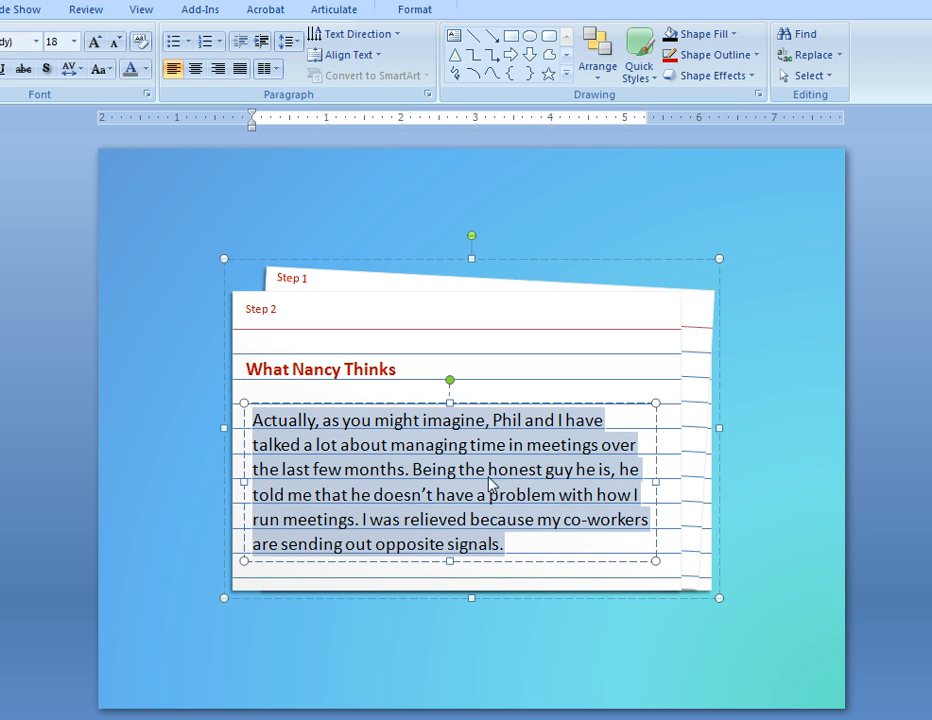
pyautogui.rightClick(490, 481)
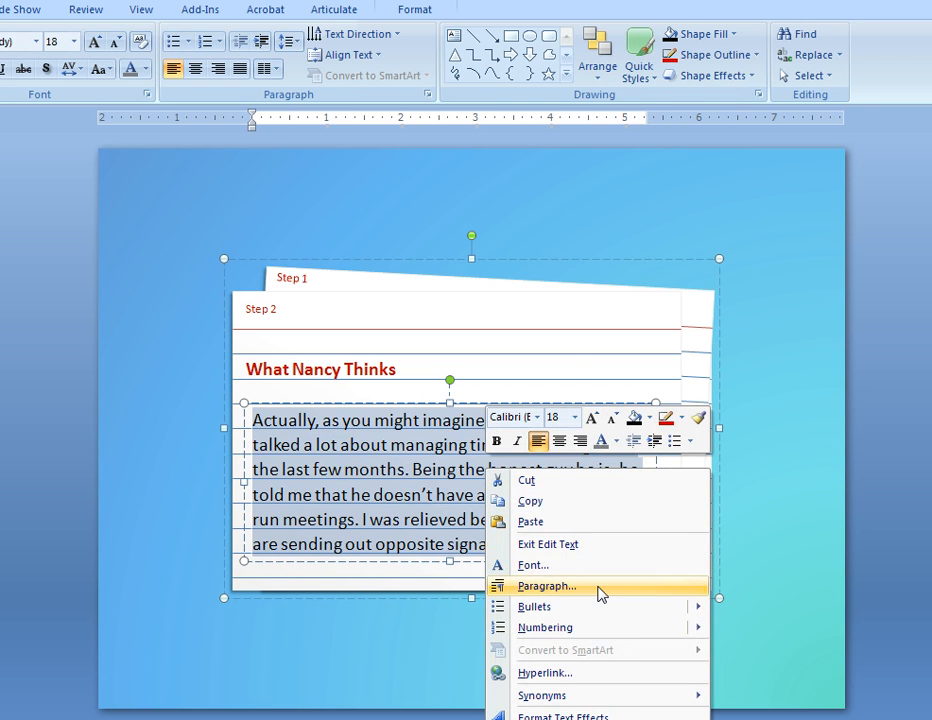
pyautogui.click(546, 586)
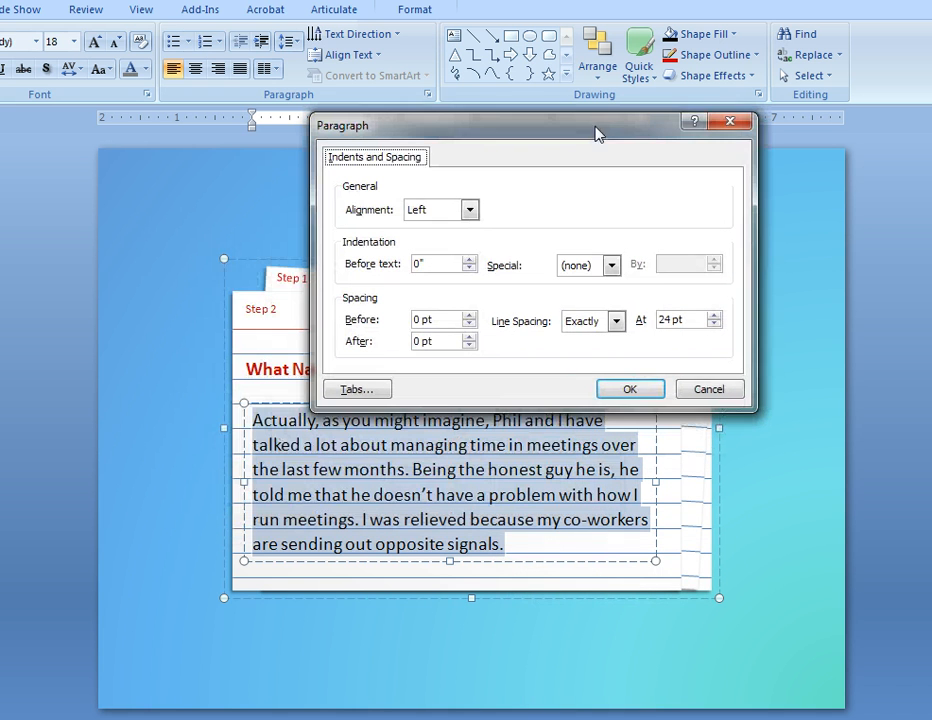
pyautogui.click(617, 320)
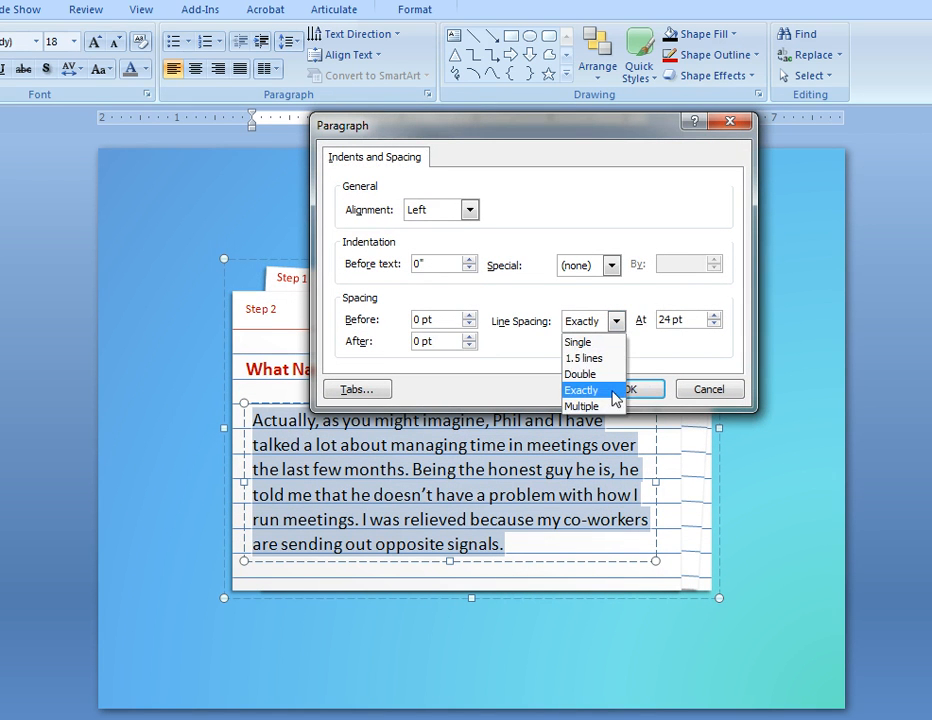
pyautogui.click(582, 389)
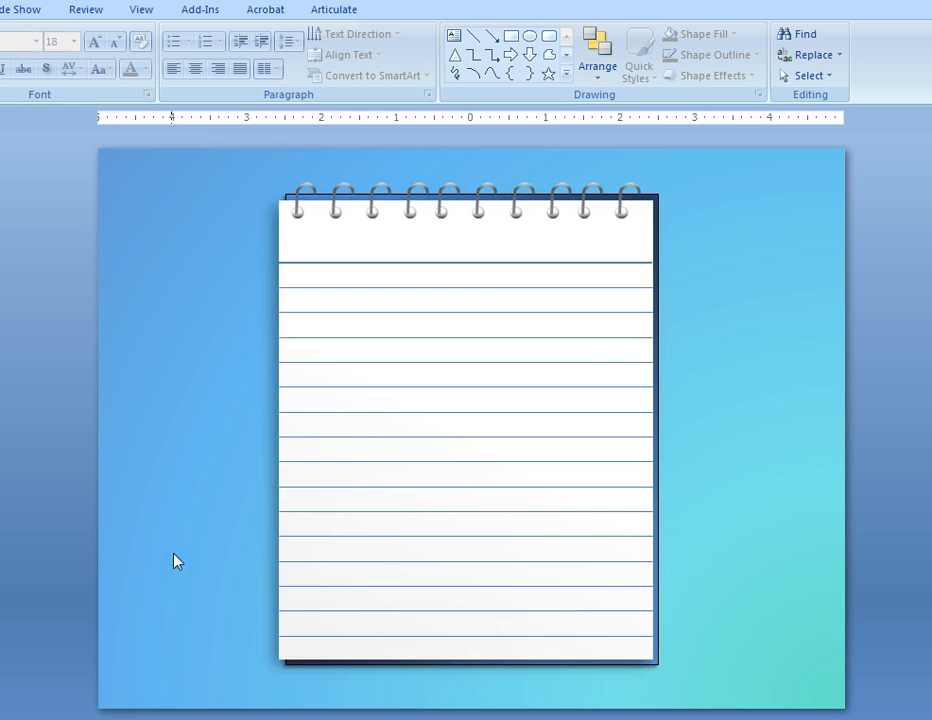
pyautogui.moveTo(669, 401)
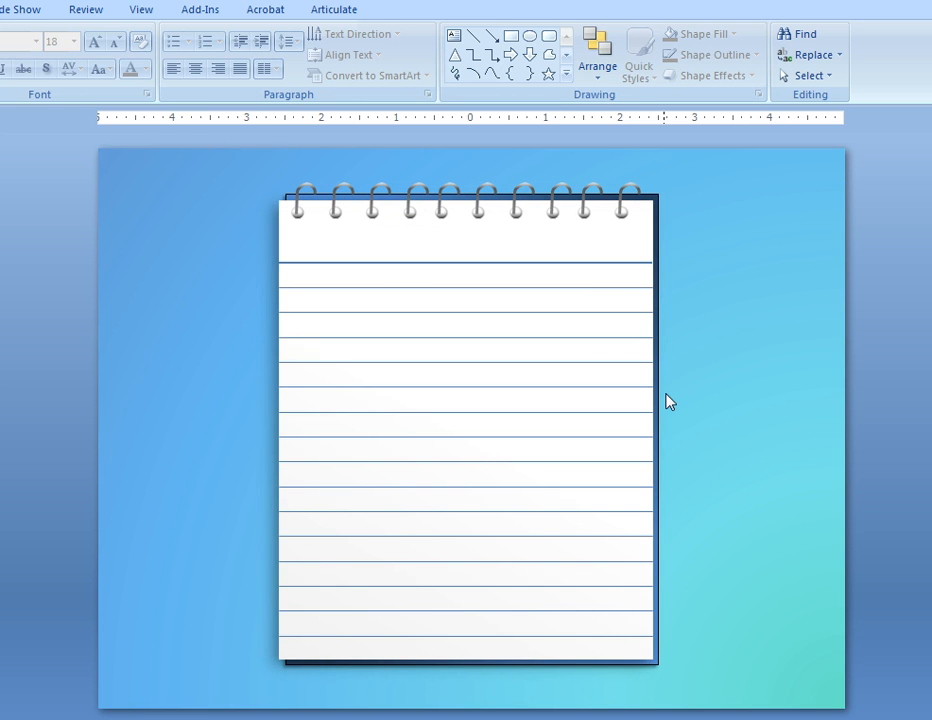
pyautogui.moveTo(613, 287)
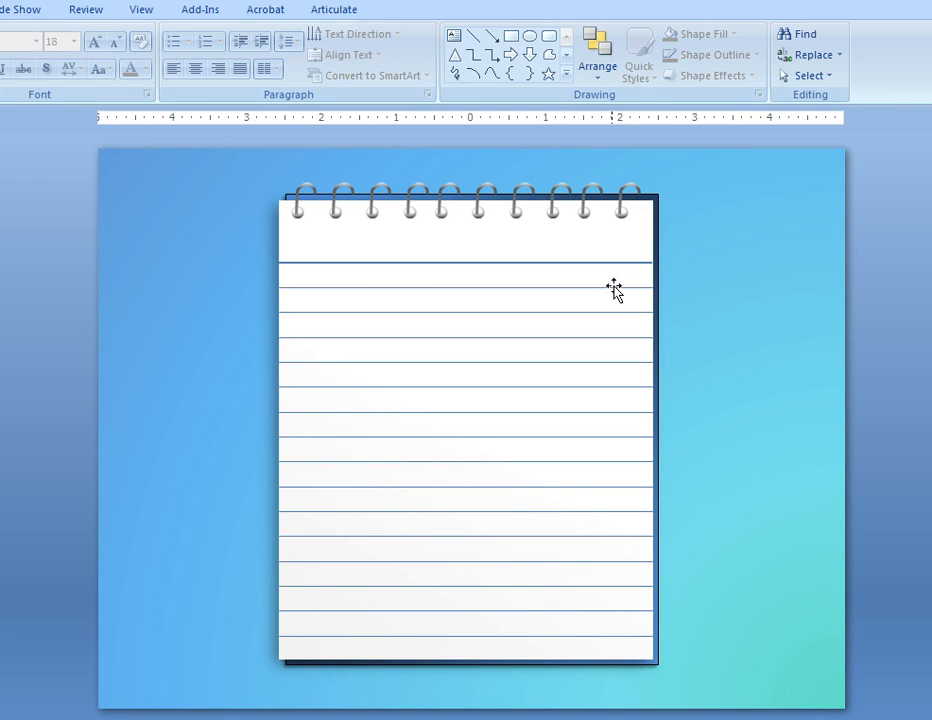
pyautogui.moveTo(590, 645)
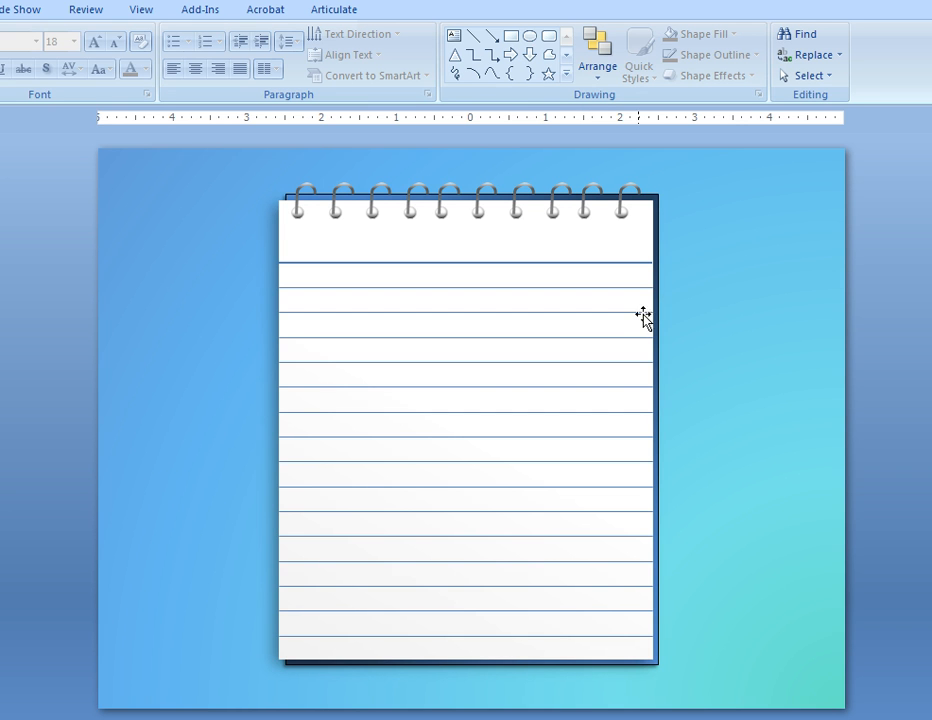
pyautogui.moveTo(530, 672)
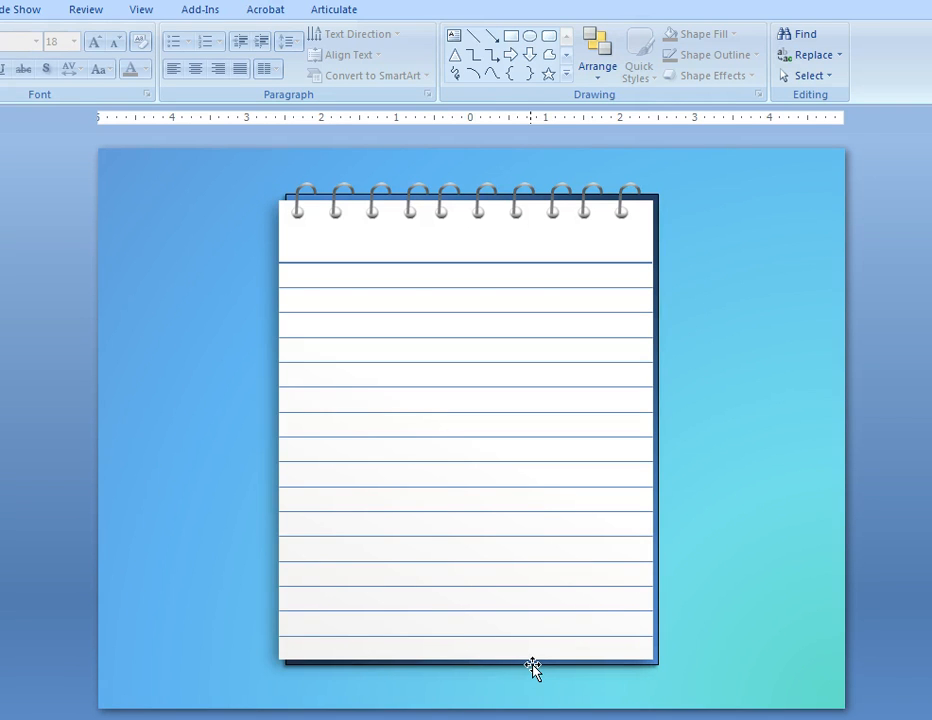
pyautogui.moveTo(307, 267)
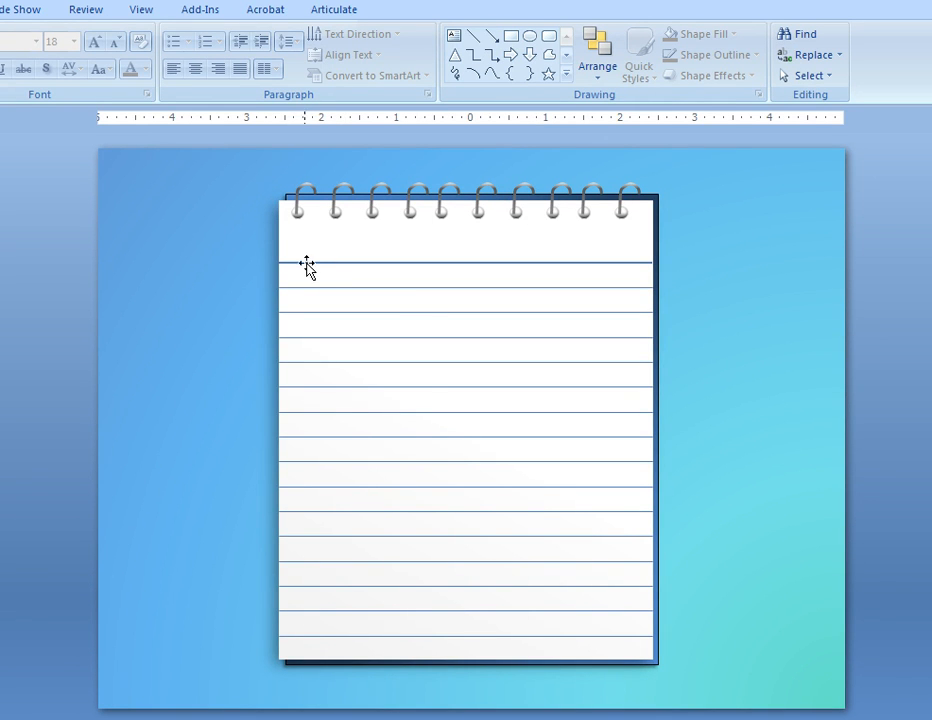
pyautogui.moveTo(297, 216)
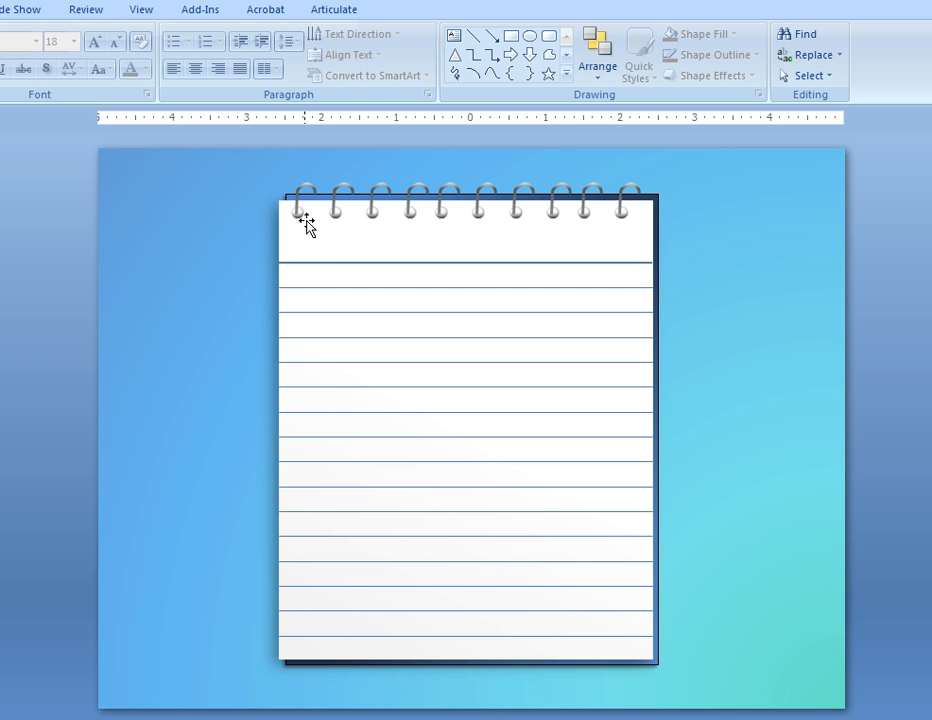
pyautogui.moveTo(288, 186)
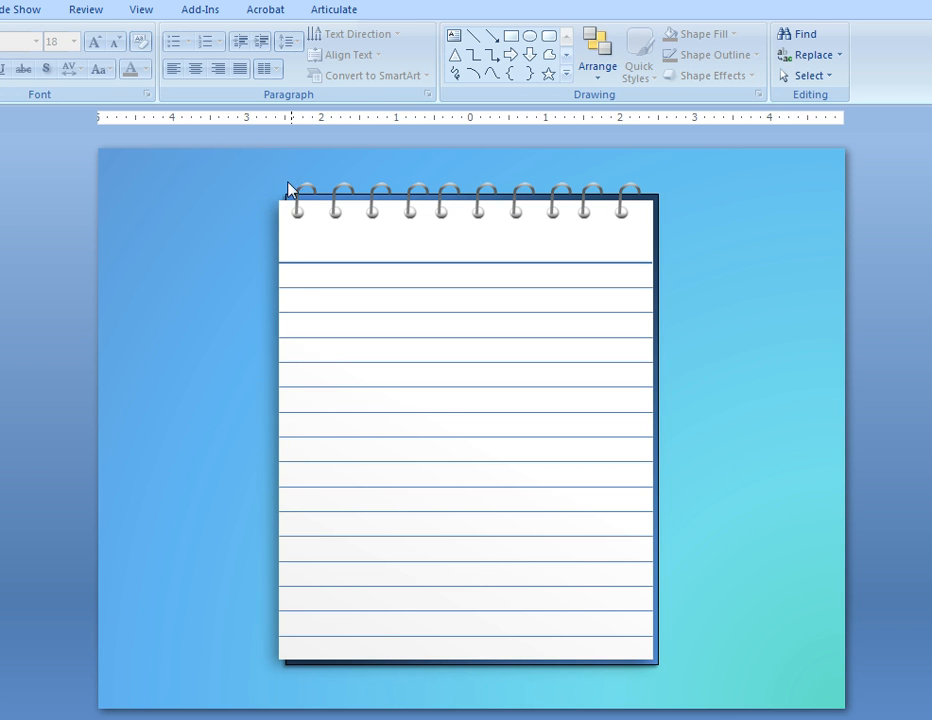